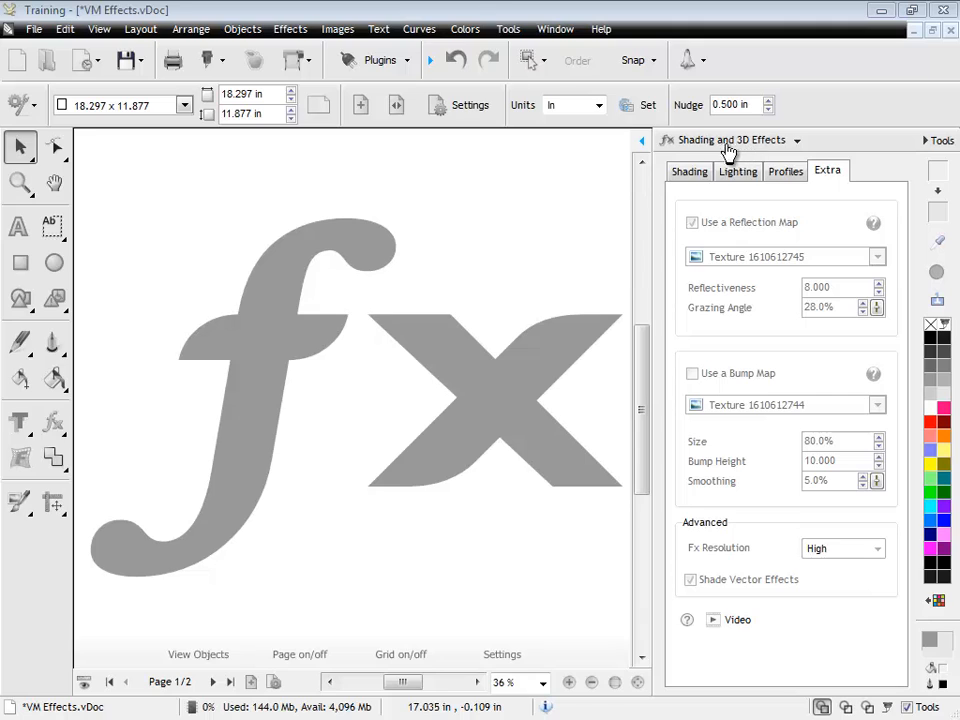
pyautogui.moveTo(600, 157)
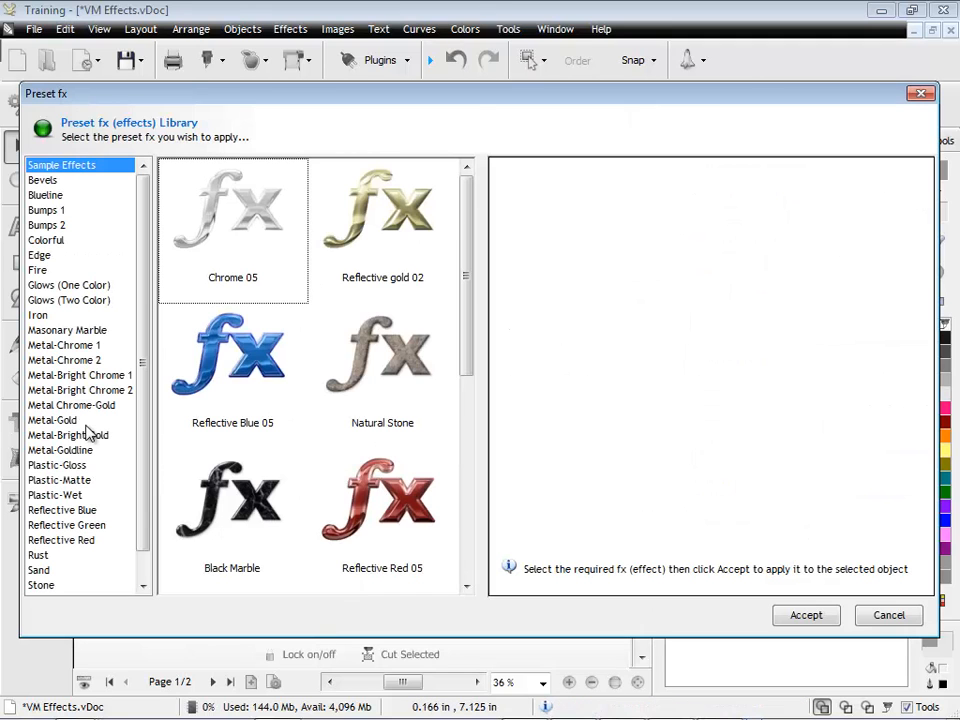
# Preview the Reflective Red 05 preset on the fx artwork in the Preset fx library.
pyautogui.click(382, 360)
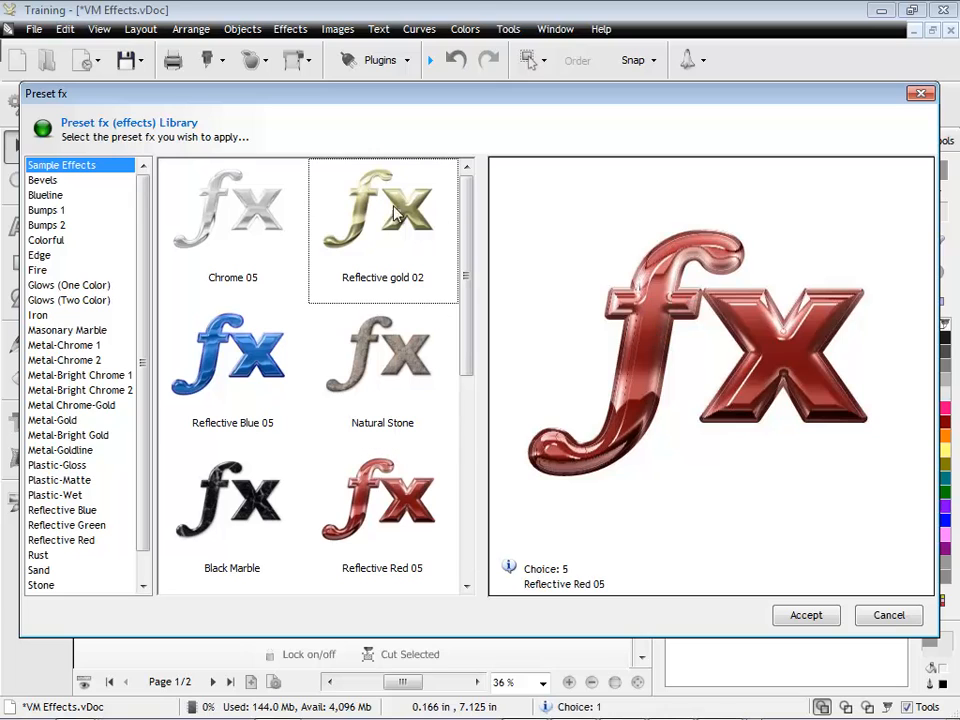
# Accept the Reflective gold 02 preset, then toggle the reflection map off and back on.
pyautogui.click(805, 614)
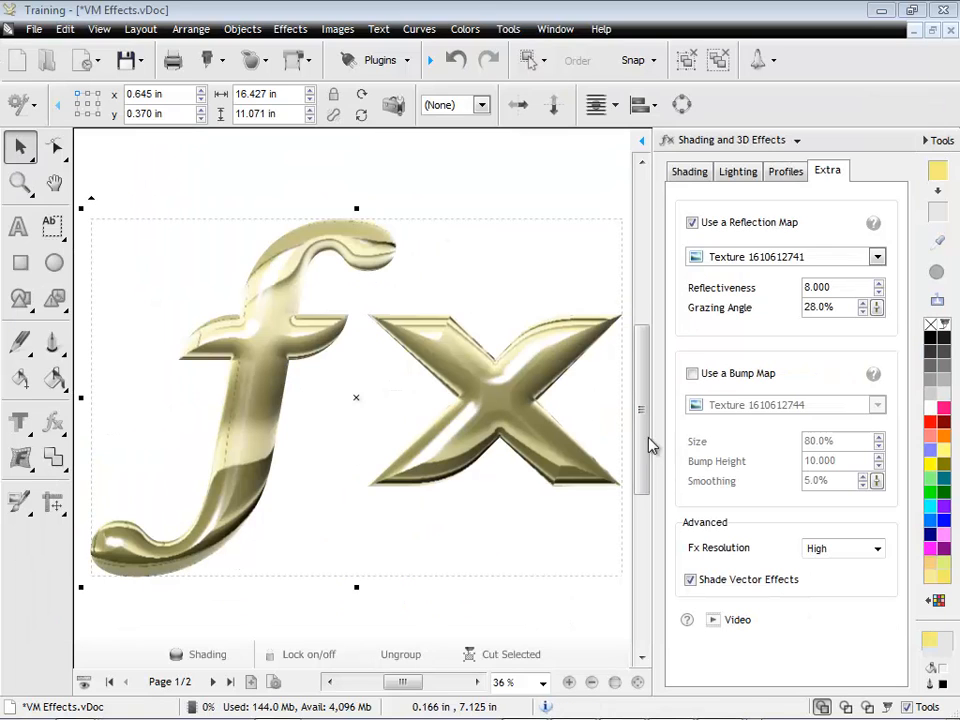
pyautogui.moveTo(632, 228)
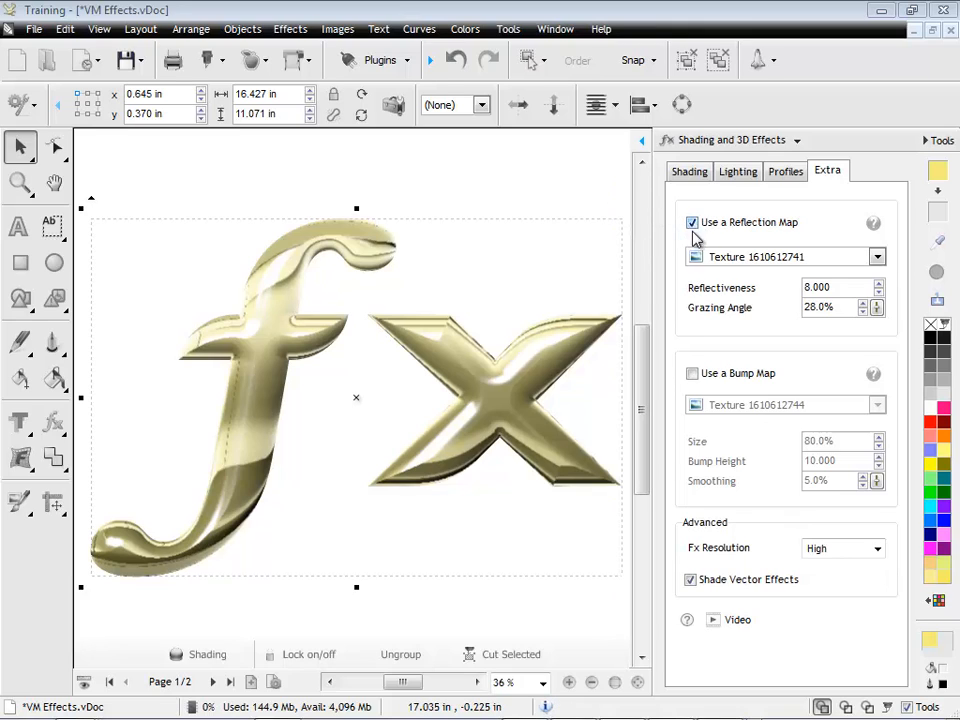
pyautogui.click(692, 222)
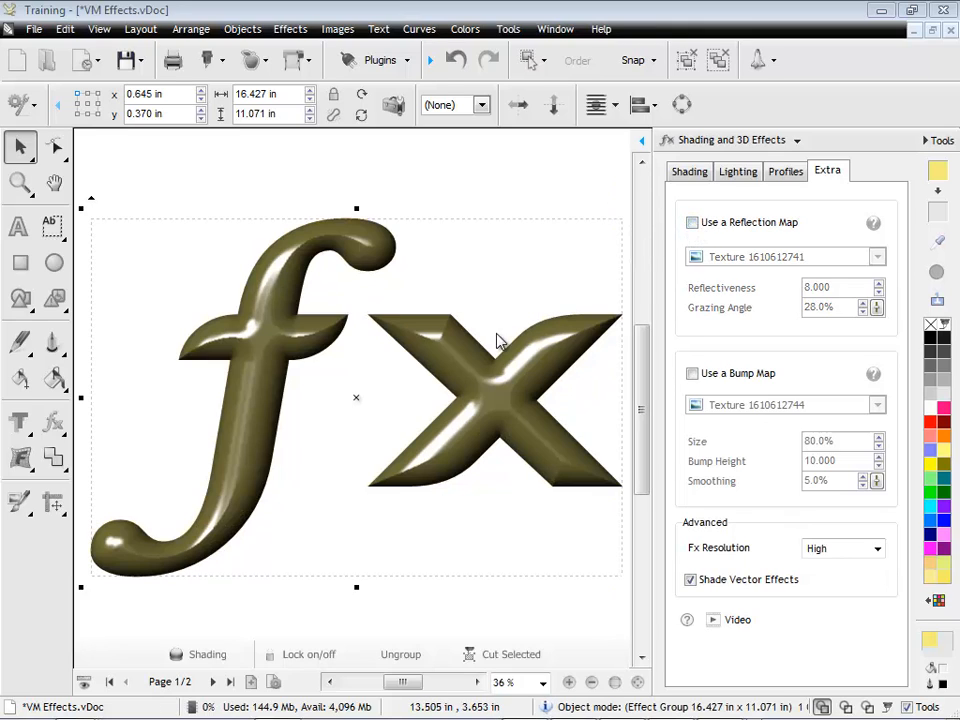
pyautogui.click(692, 222)
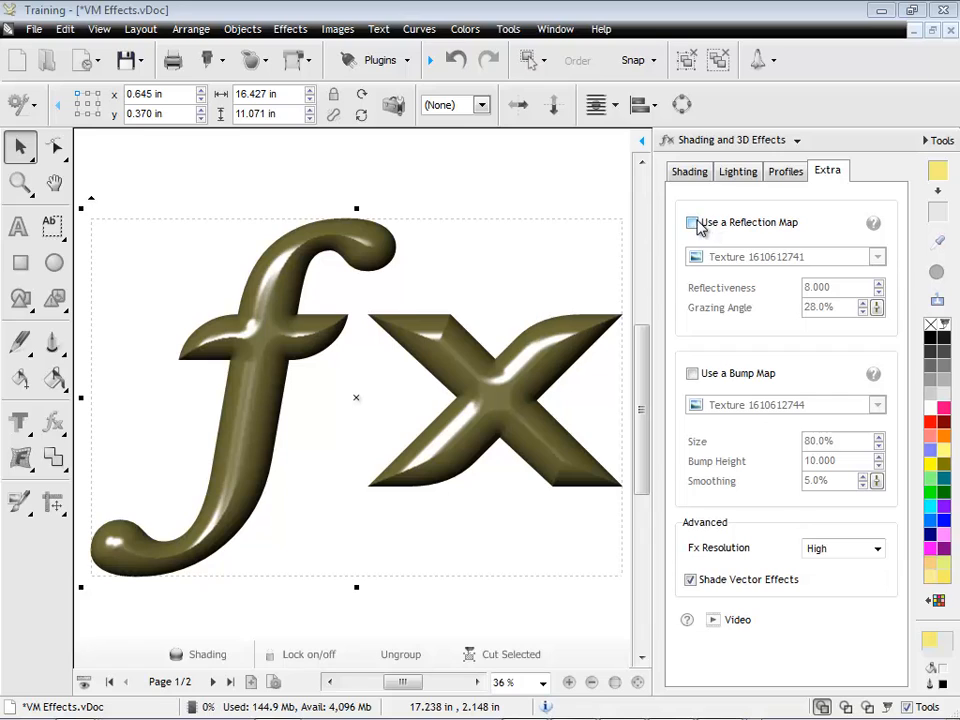
pyautogui.click(692, 222)
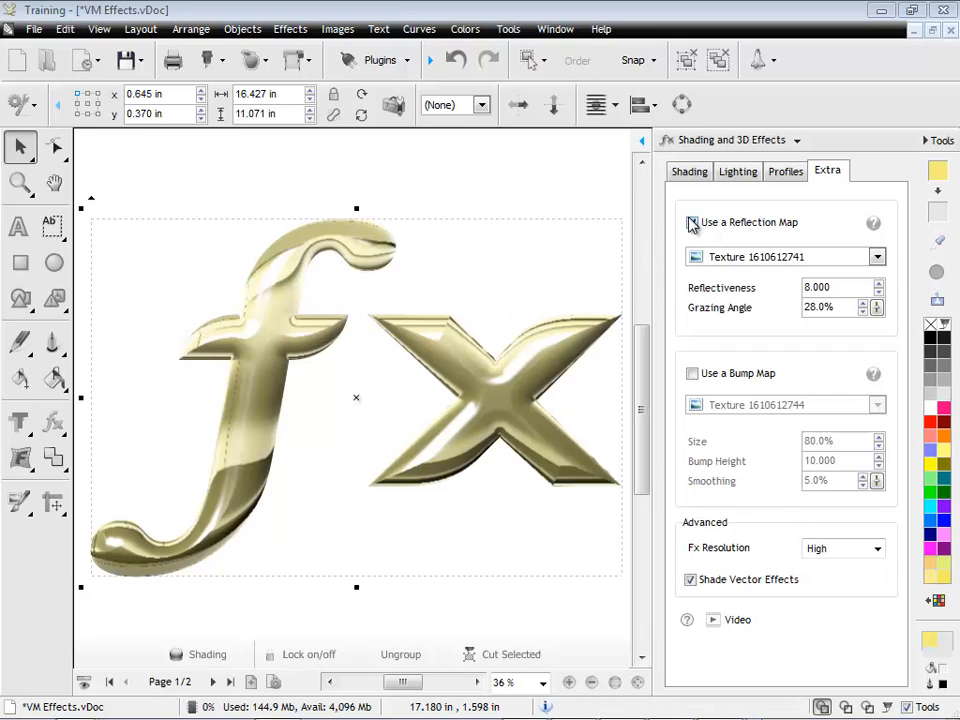
pyautogui.click(692, 222)
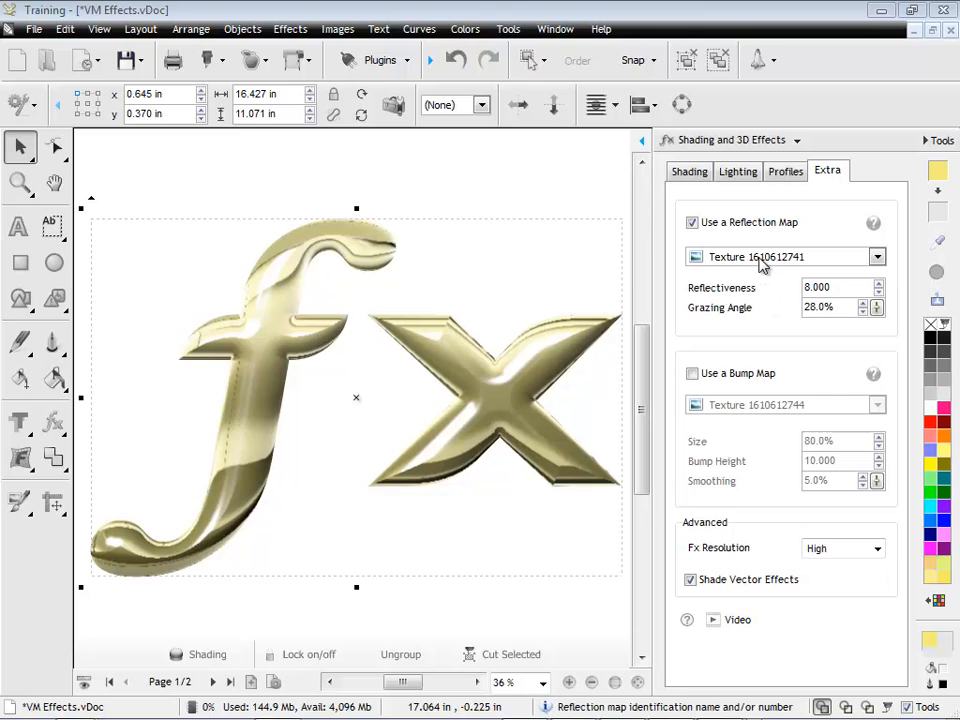
pyautogui.click(877, 256)
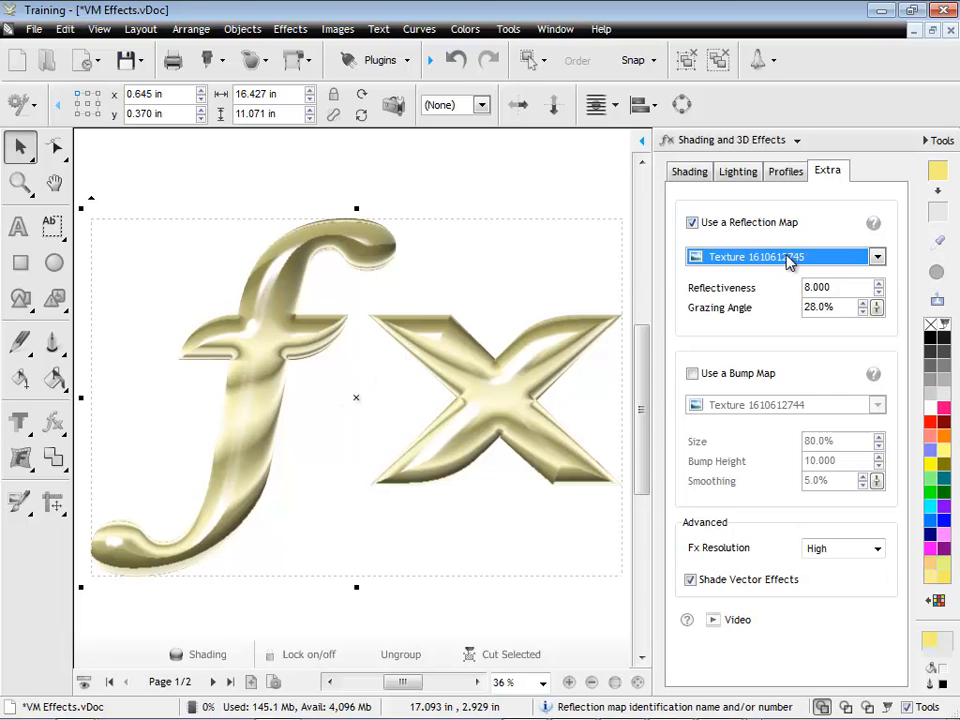
pyautogui.click(877, 256)
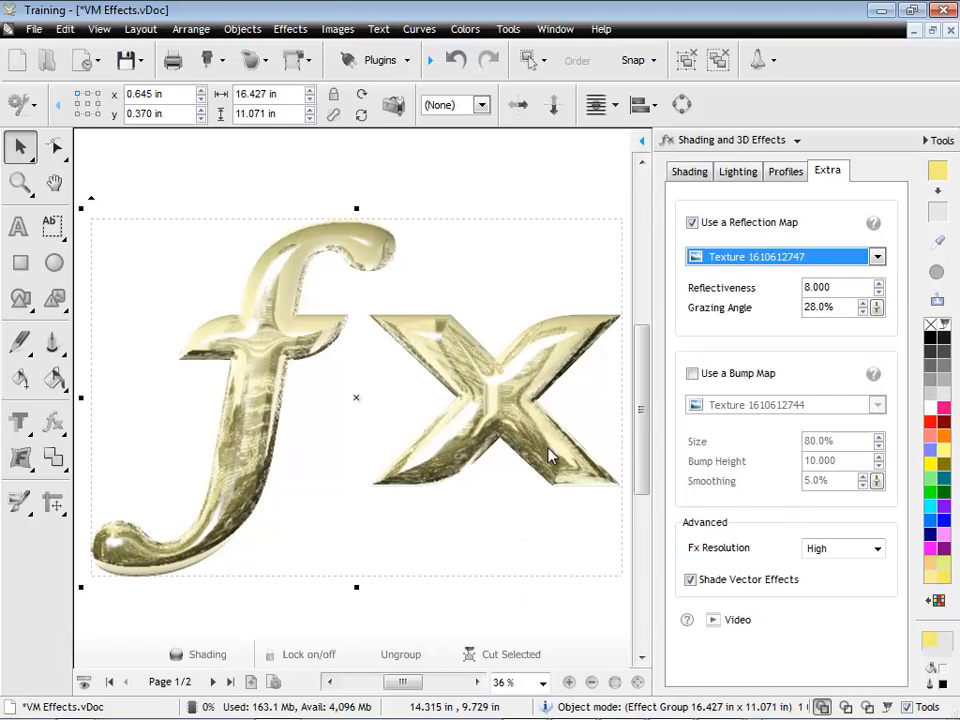
pyautogui.click(692, 222)
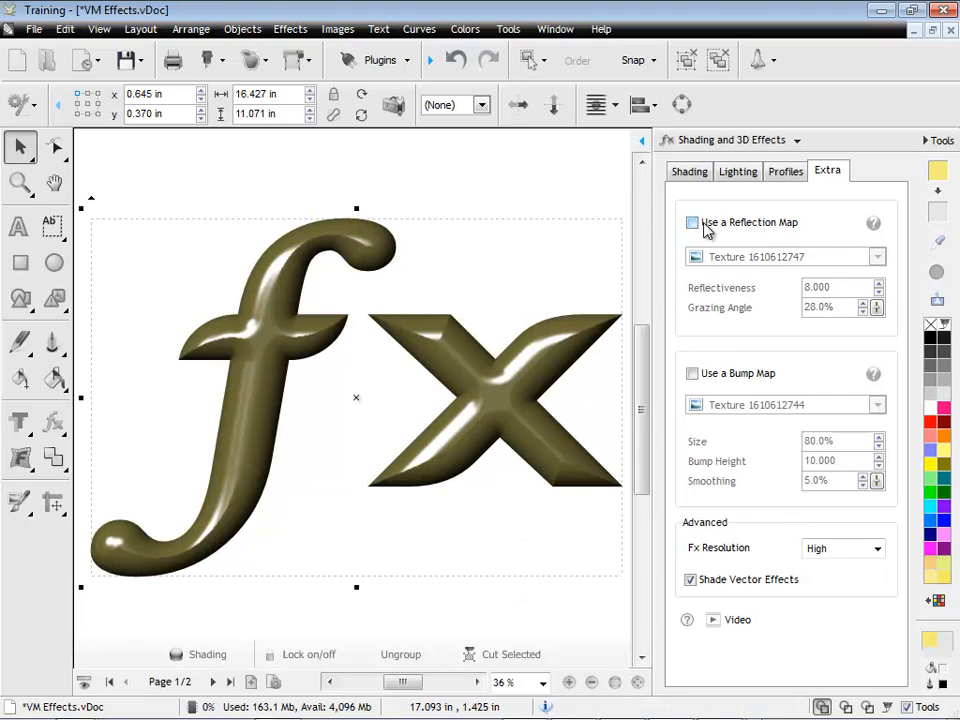
pyautogui.click(692, 222)
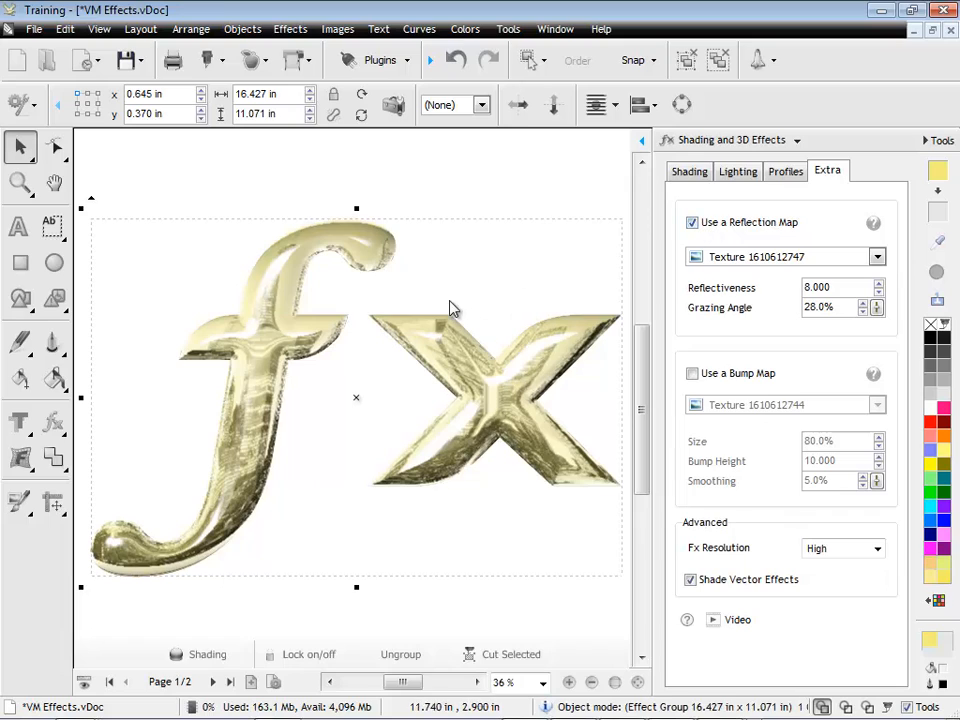
pyautogui.moveTo(562, 587)
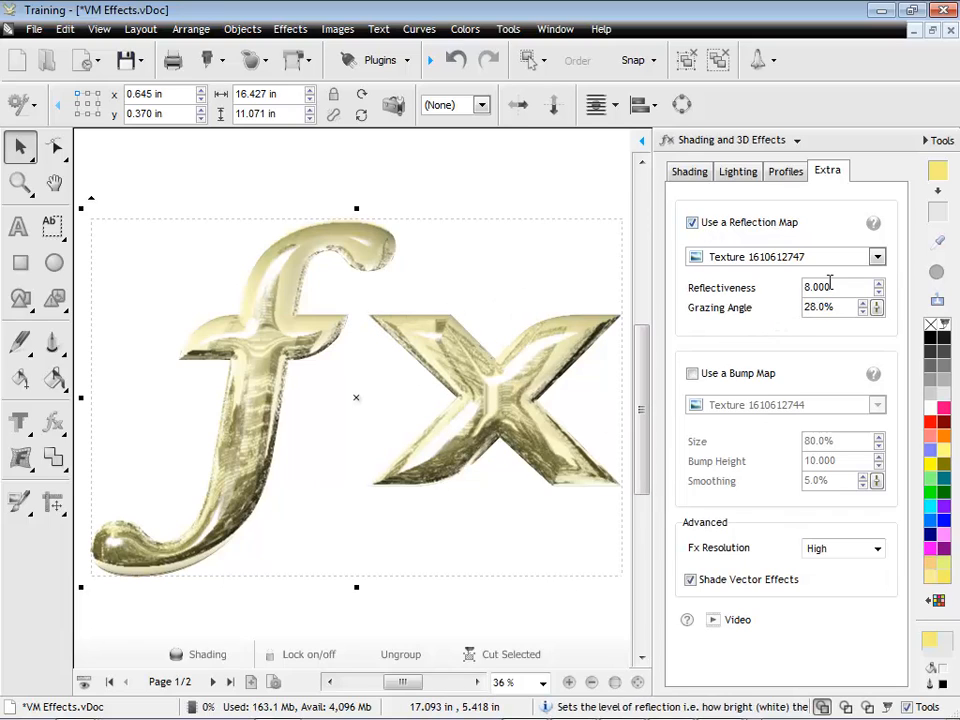
# Try different reflectiveness and grazing angle values, settling on reflectiveness 3.000 and grazing angle 18%.
pyautogui.click(879, 292)
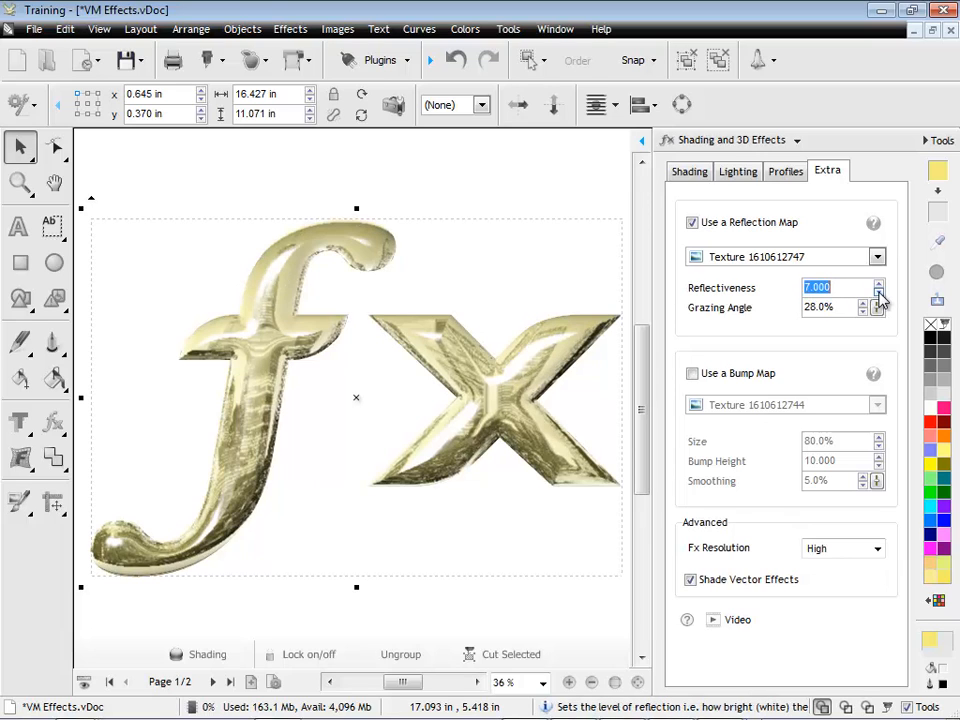
pyautogui.click(878, 293)
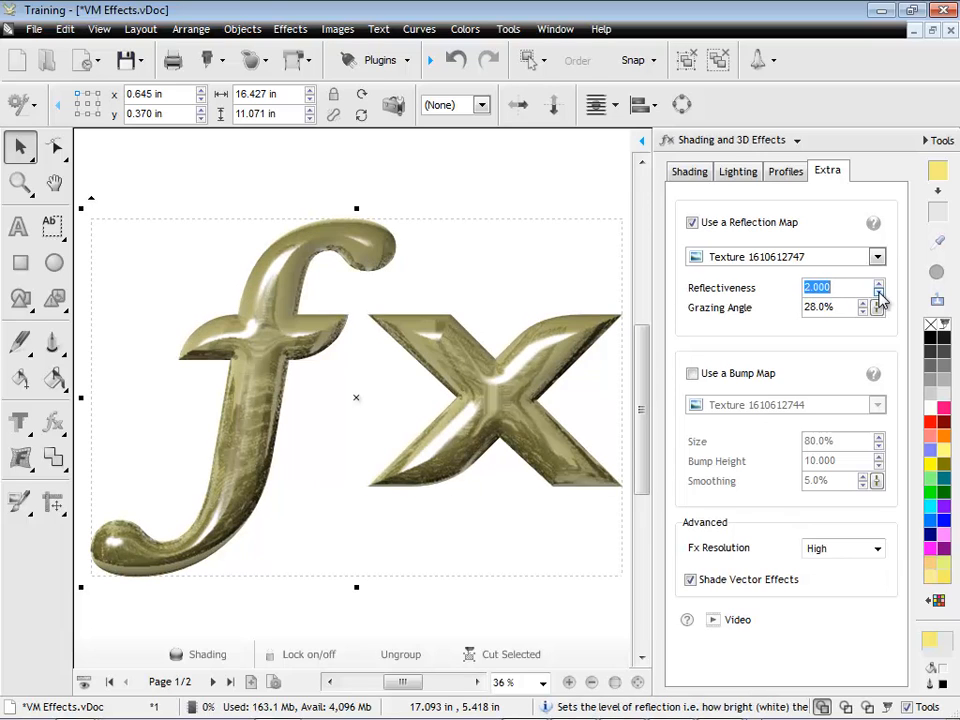
pyautogui.click(878, 300)
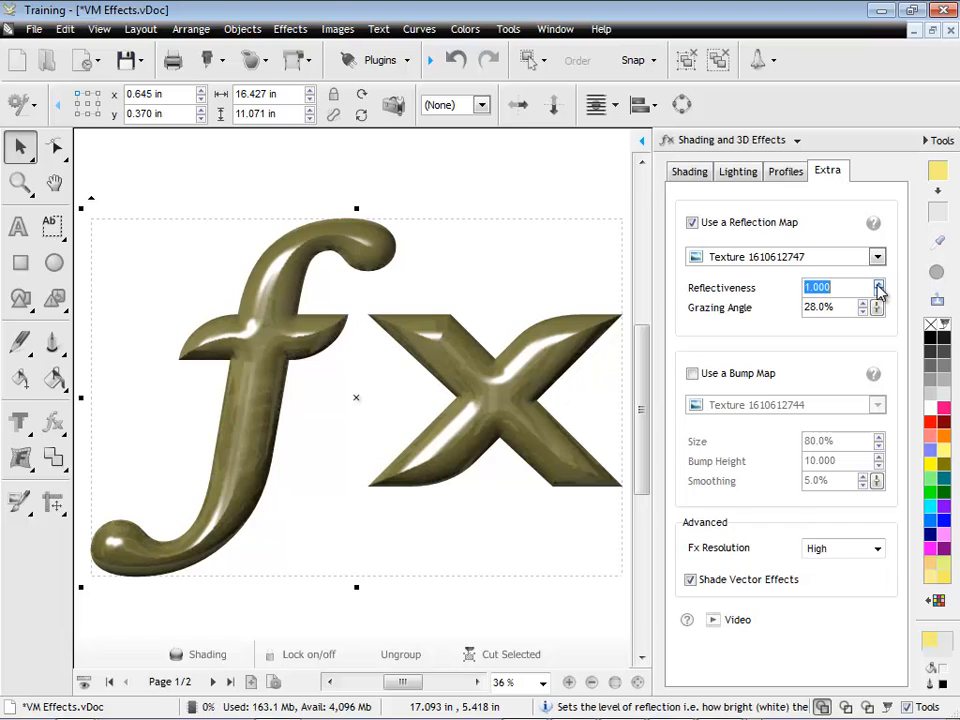
pyautogui.click(879, 283)
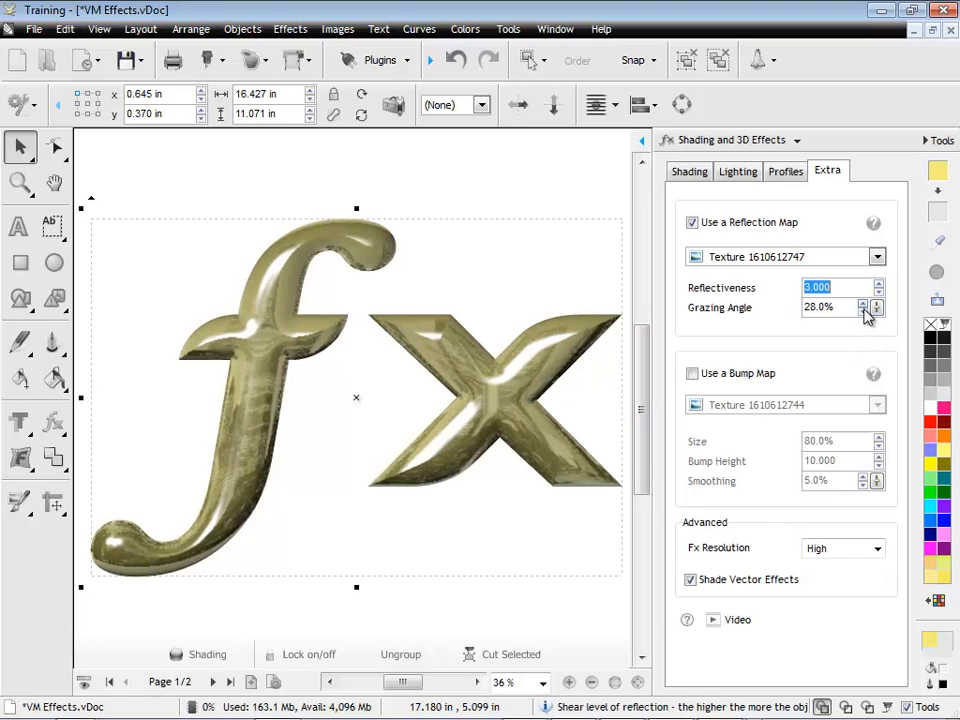
pyautogui.click(862, 312)
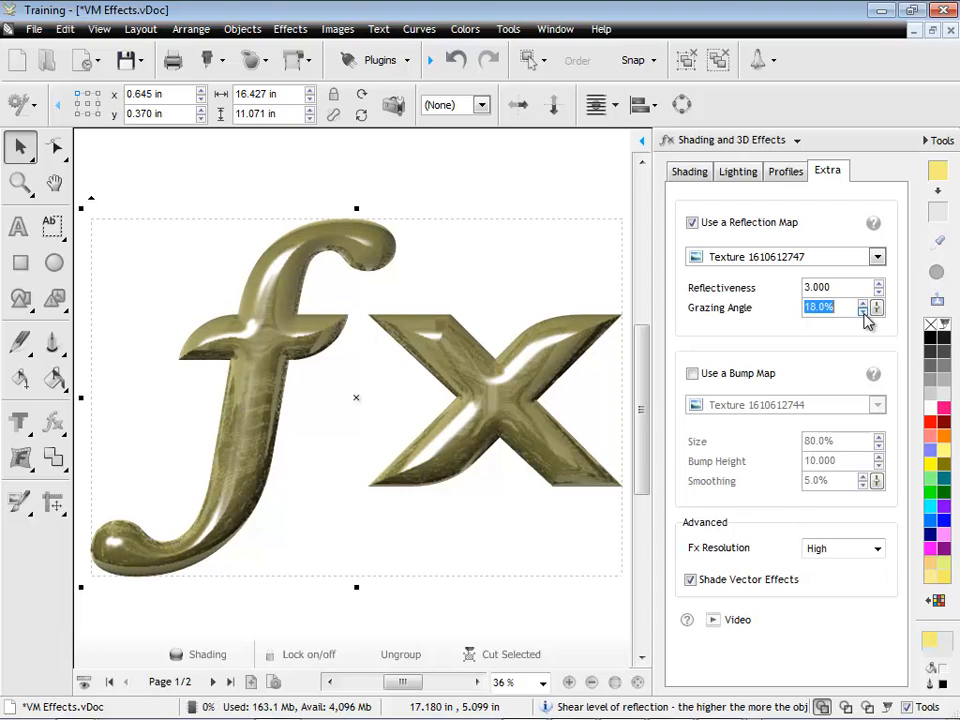
pyautogui.click(861, 313)
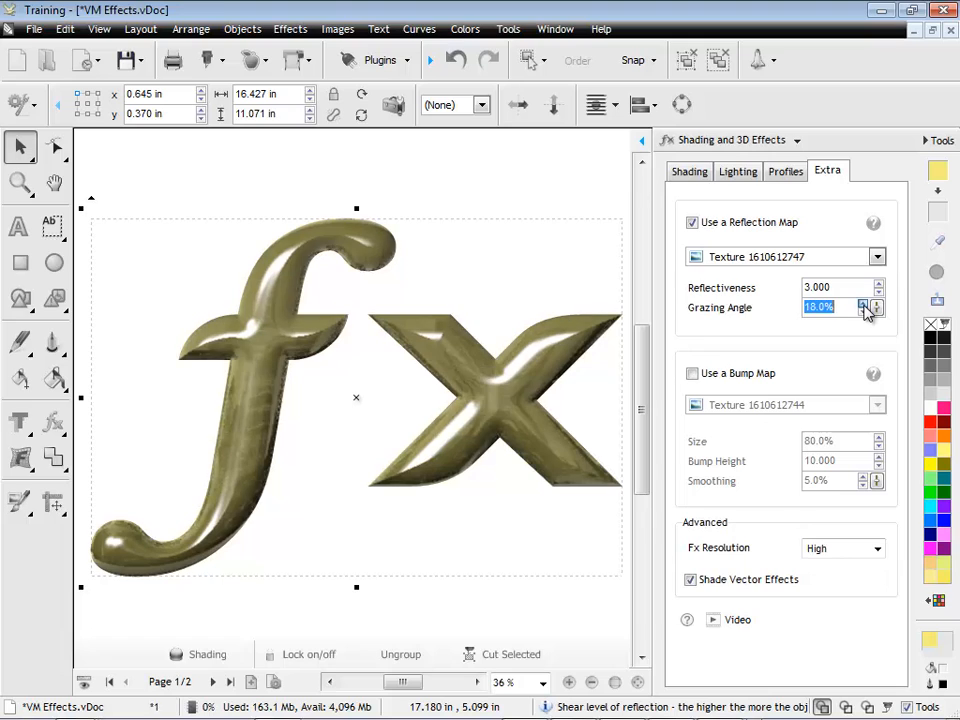
pyautogui.click(861, 302)
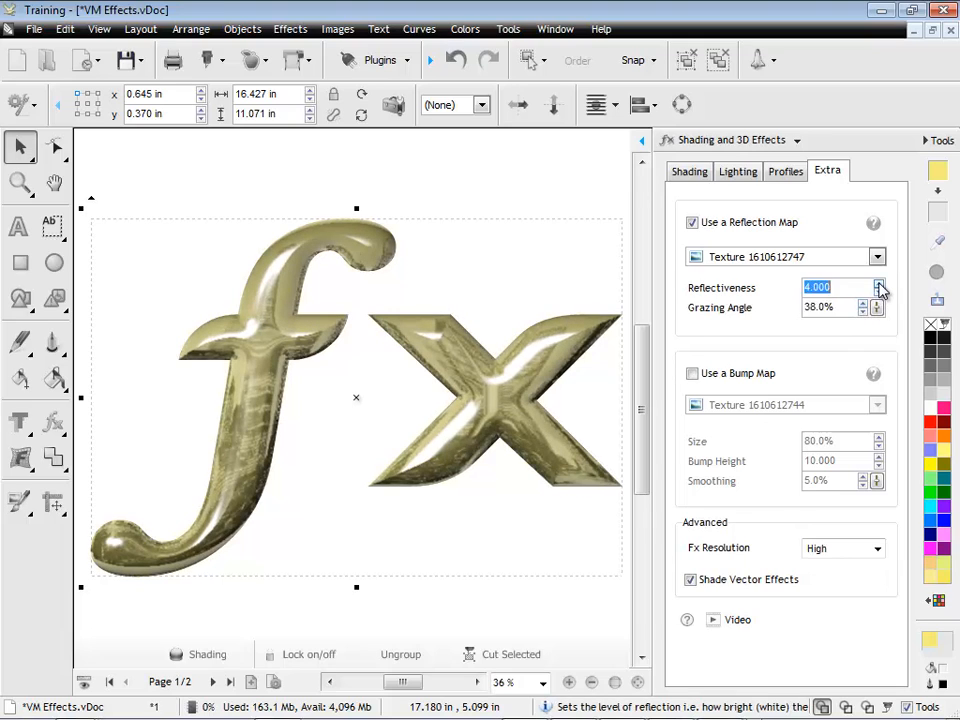
pyautogui.click(878, 283)
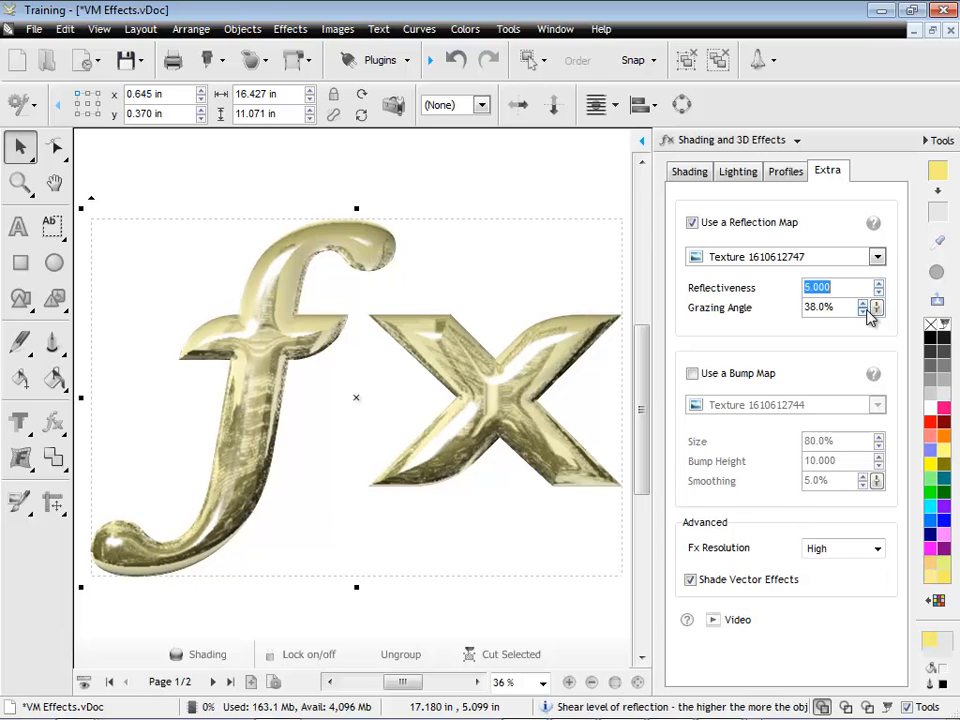
pyautogui.click(878, 293)
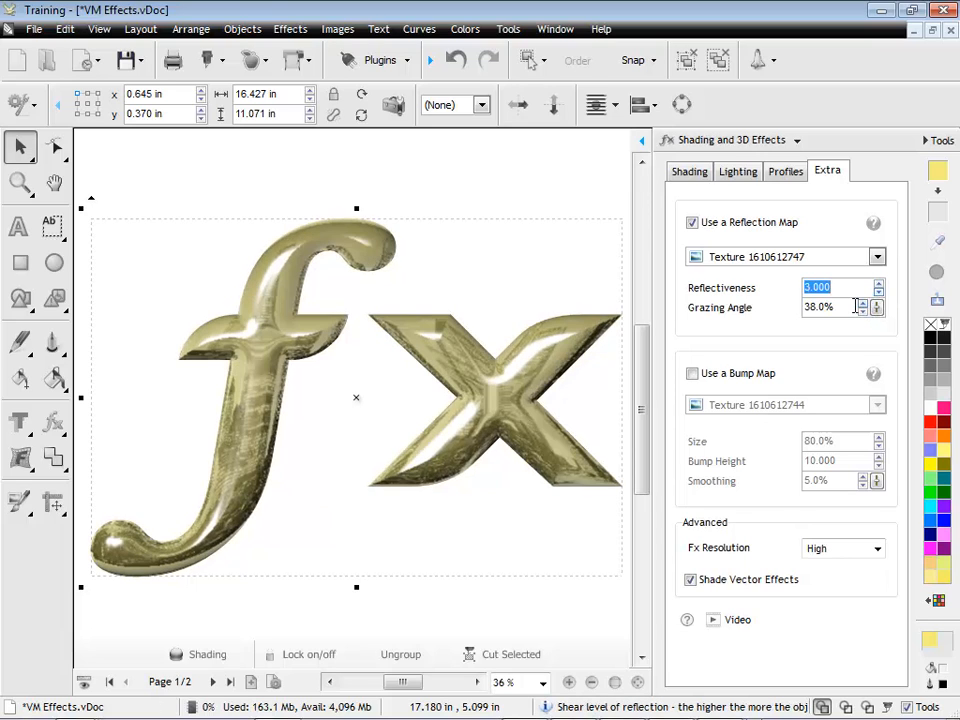
pyautogui.click(875, 312)
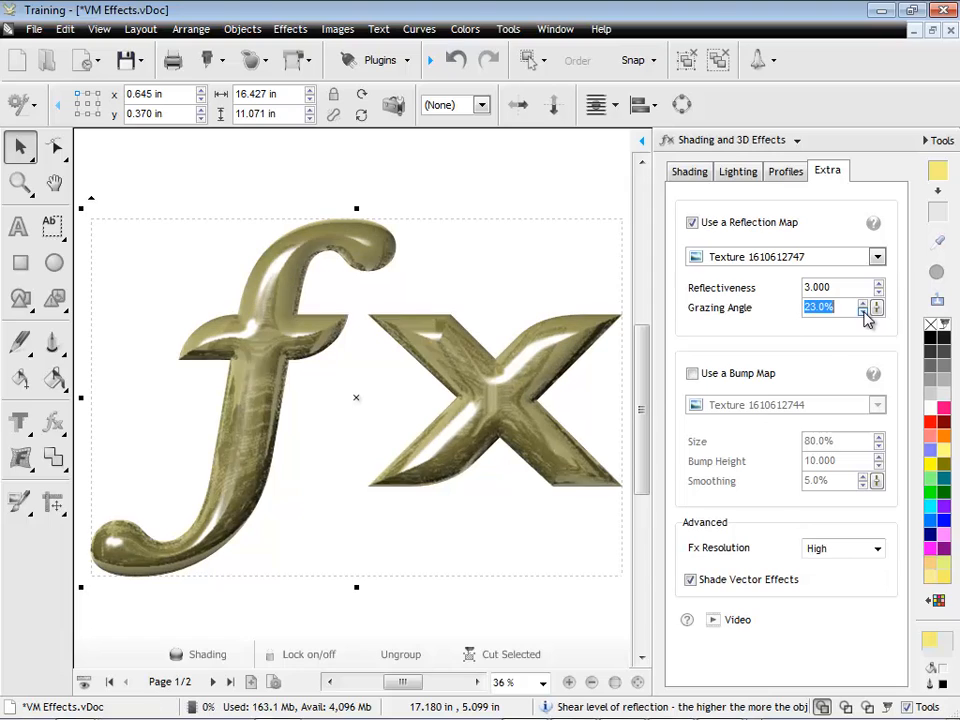
pyautogui.click(862, 312)
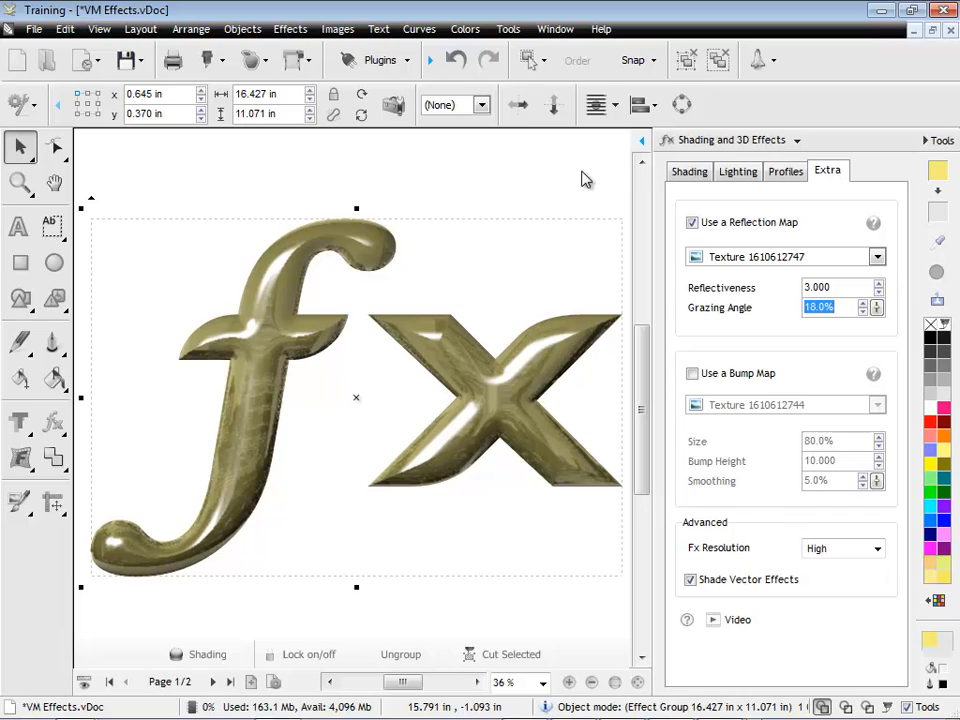
# Reposition the light source and lower the fx text's gloss to 25%.
pyautogui.click(737, 170)
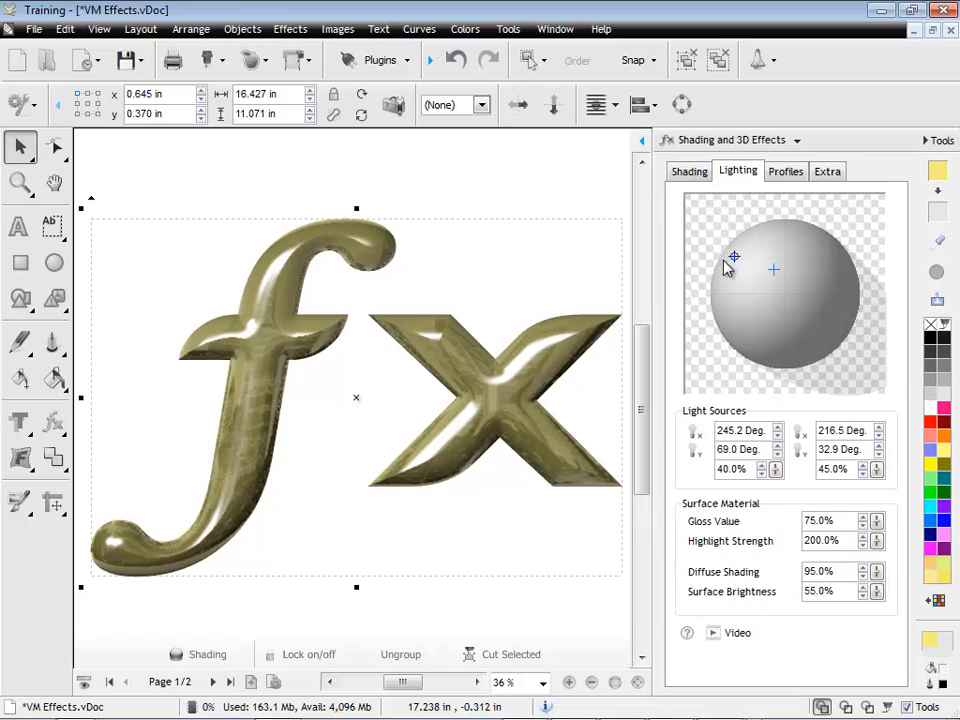
pyautogui.moveTo(734, 256); pyautogui.dragTo(744, 283)
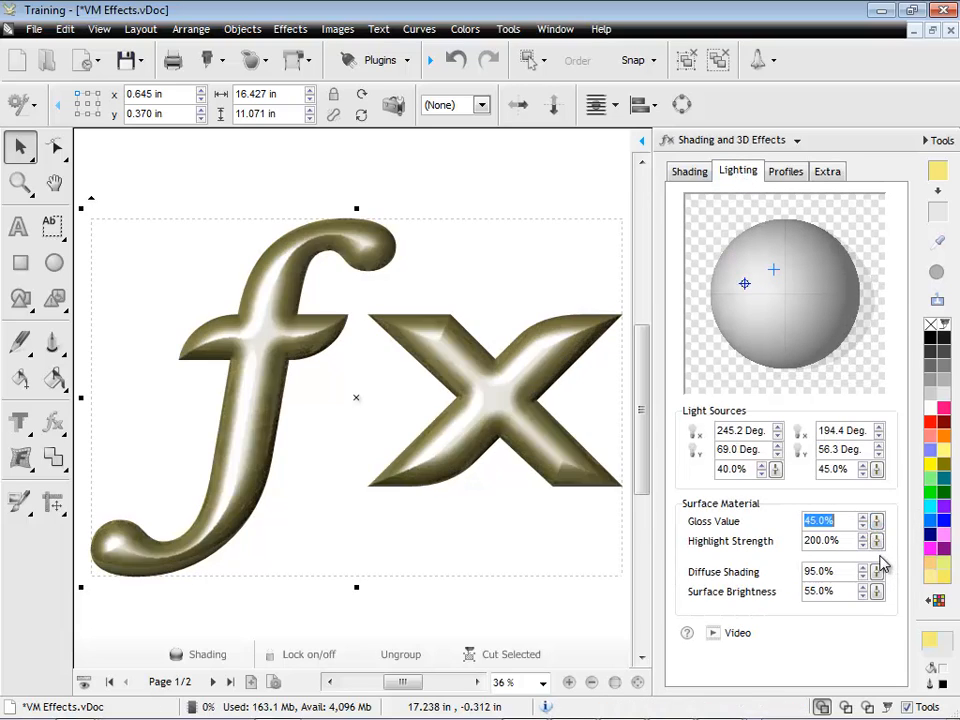
pyautogui.click(863, 526)
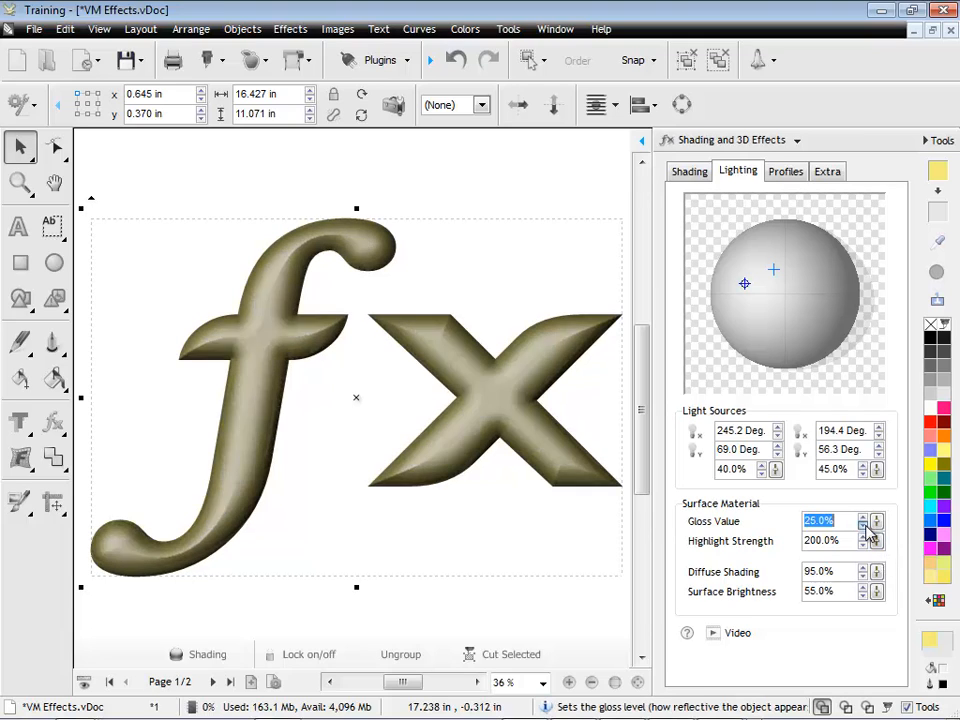
pyautogui.click(827, 170)
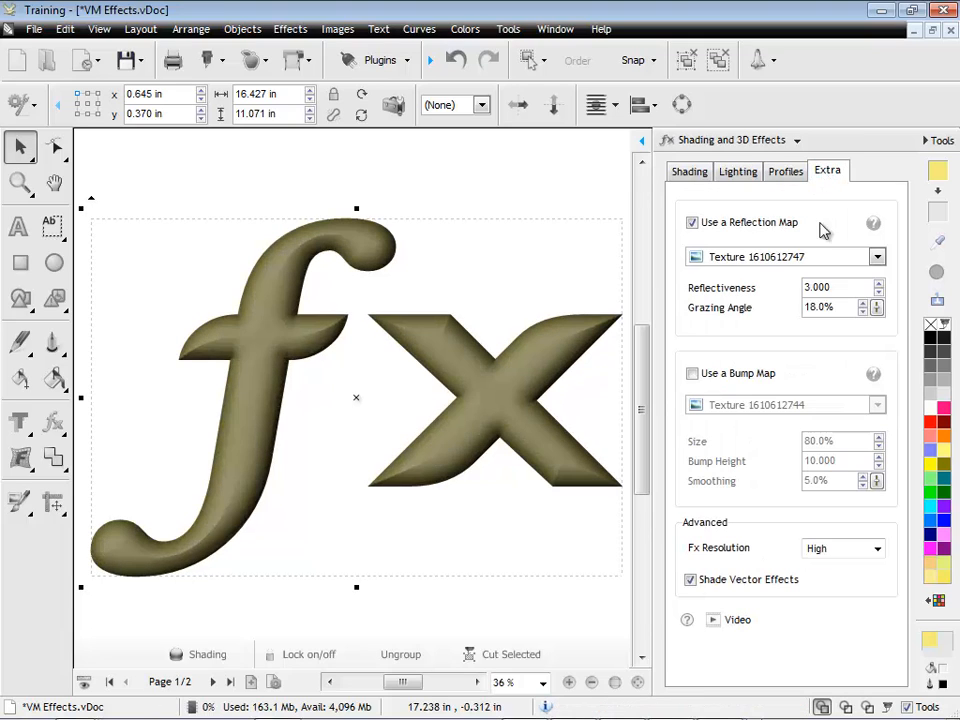
# Raise reflectiveness to 16.000 and the grazing angle to 43.0%.
pyautogui.click(876, 283)
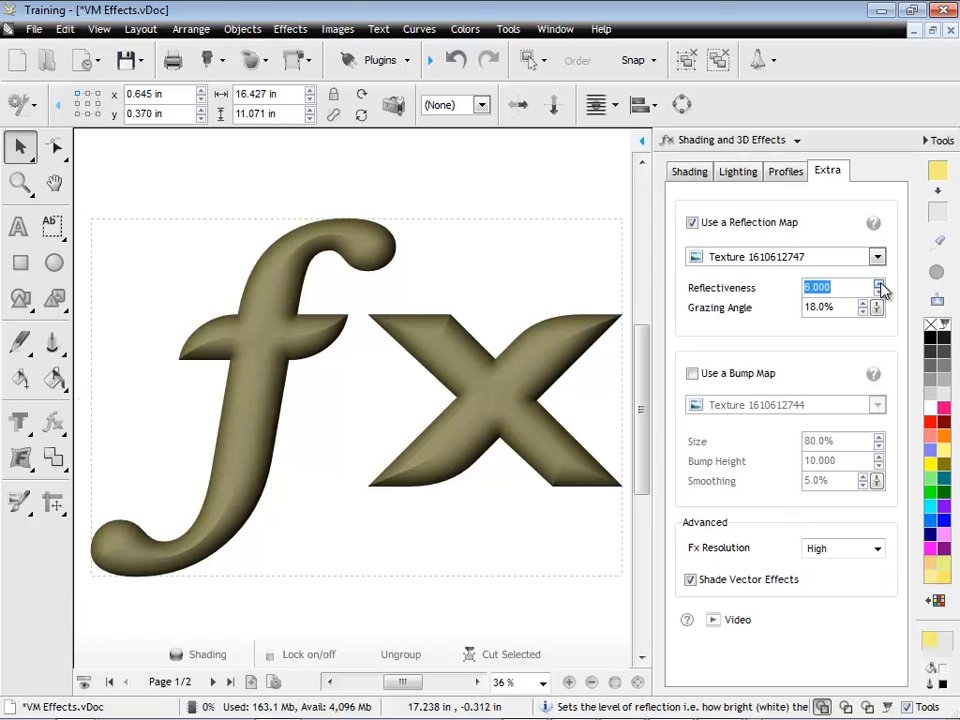
pyautogui.click(879, 283)
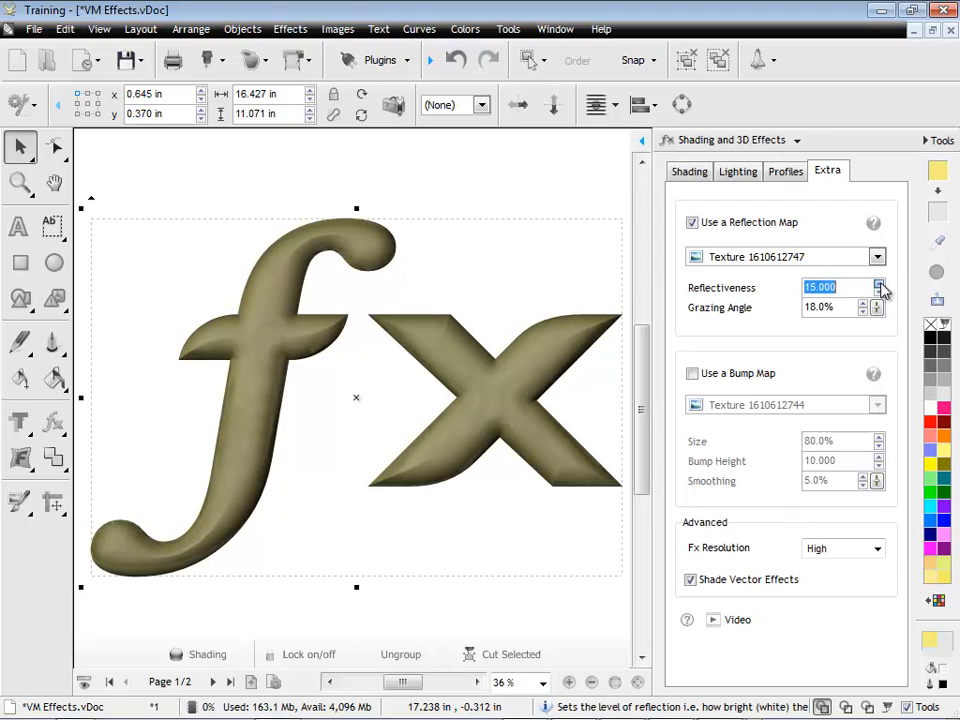
pyautogui.click(877, 283)
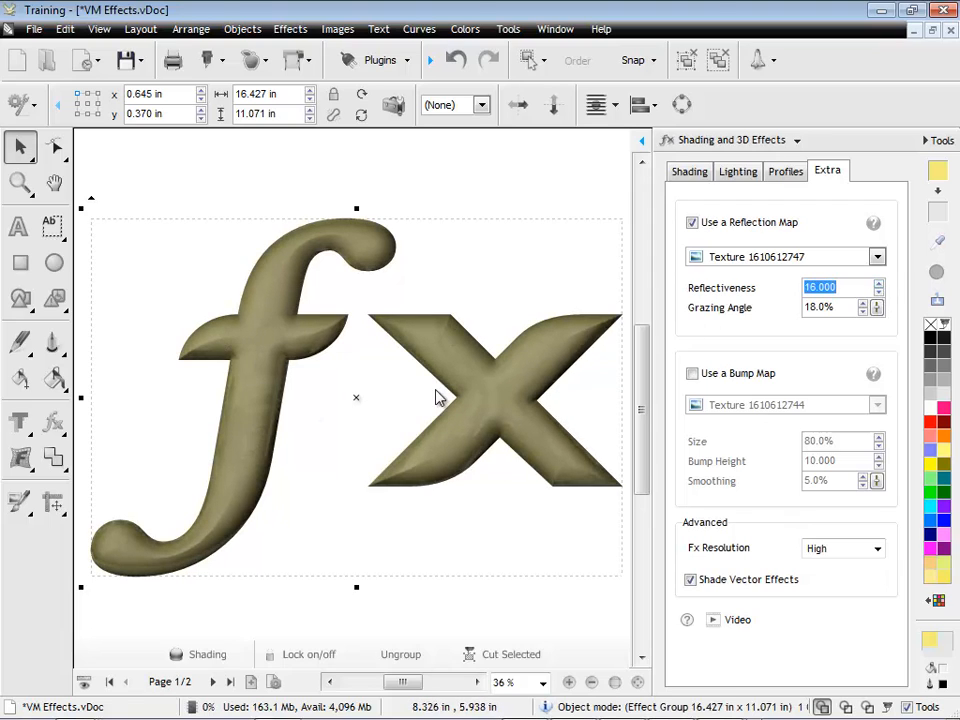
pyautogui.click(860, 303)
pyautogui.write('43')
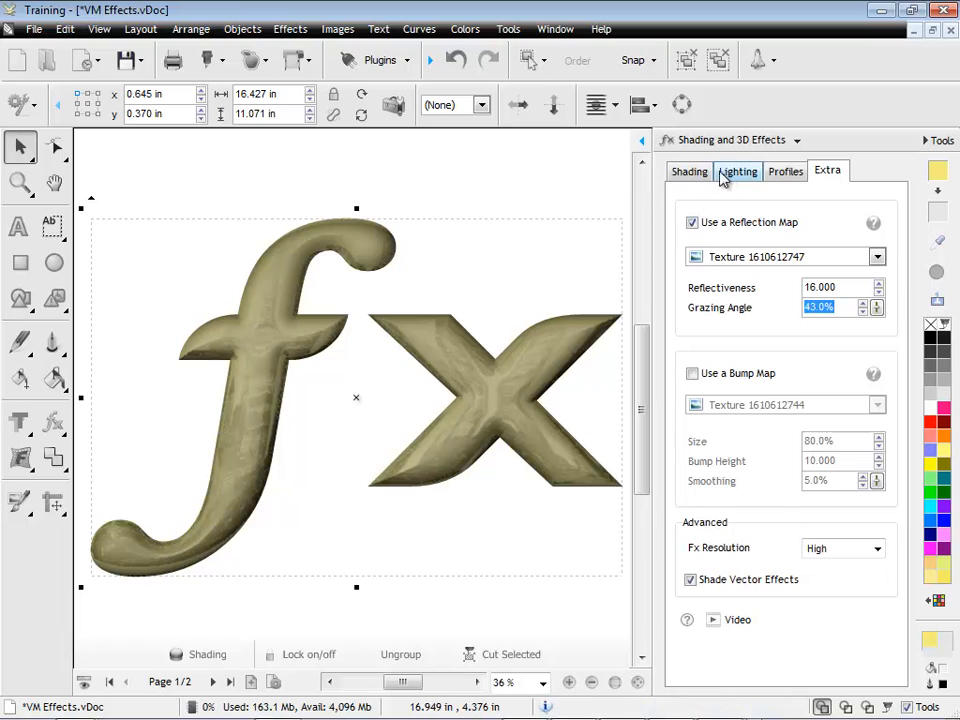
# Step the Gloss Value down from 90% to 55% on the Lighting tab.
pyautogui.click(738, 171)
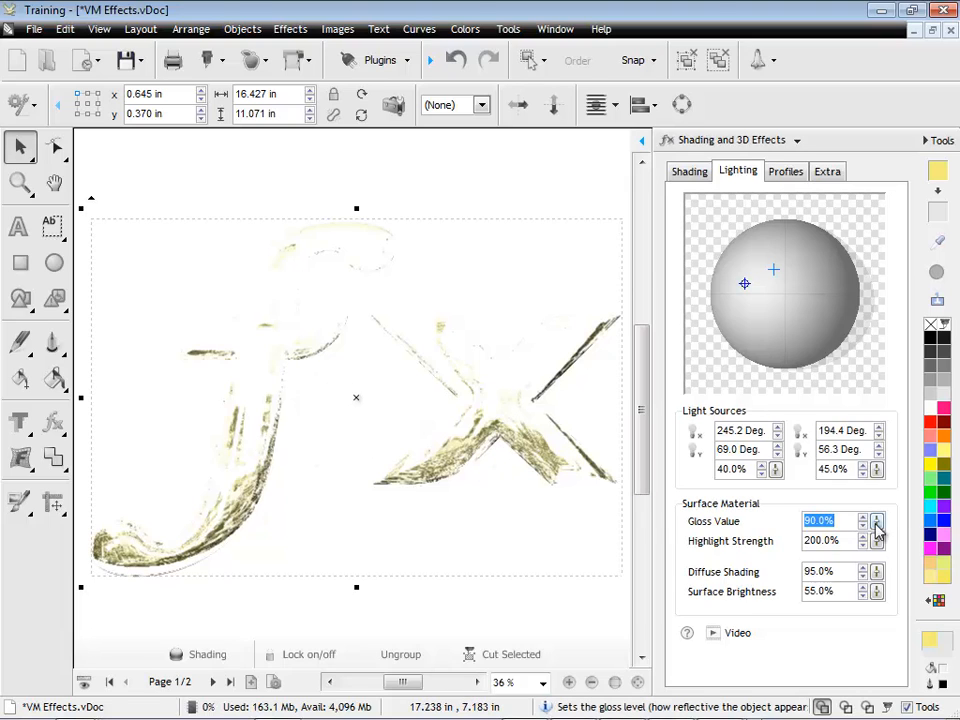
pyautogui.click(875, 527)
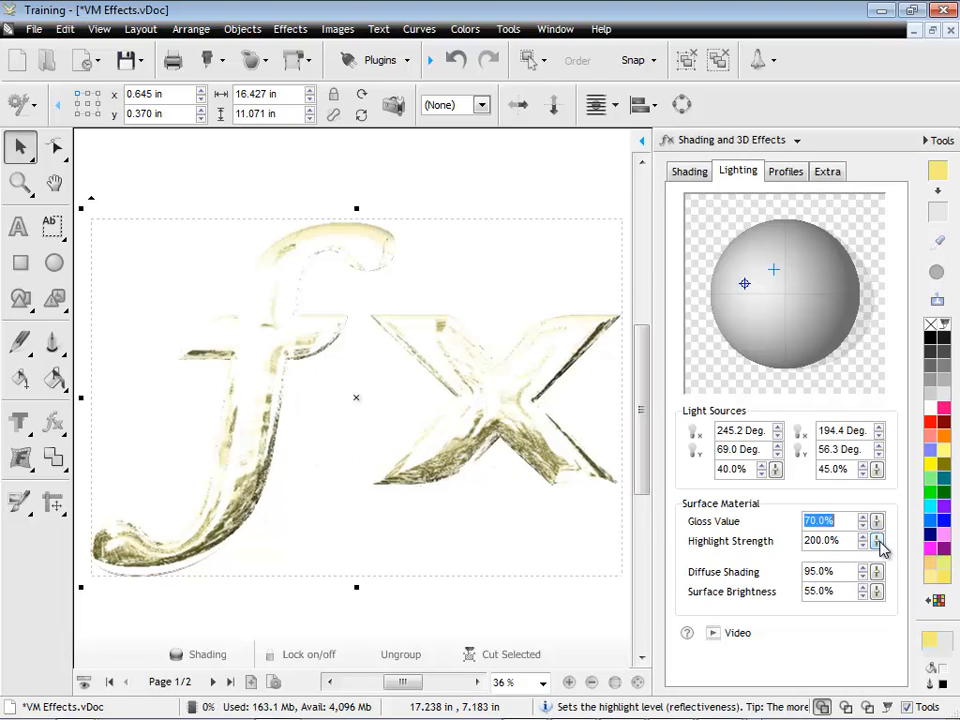
pyautogui.click(868, 526)
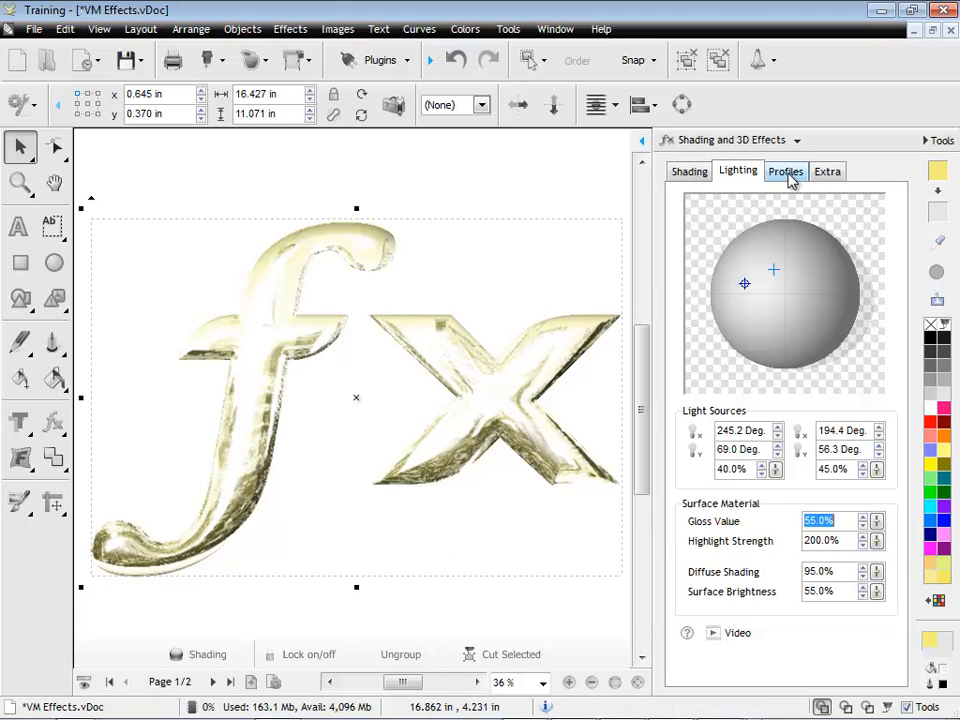
# Reduce the reflection Grazing Angle to 13.0% on the Extra tab.
pyautogui.click(827, 170)
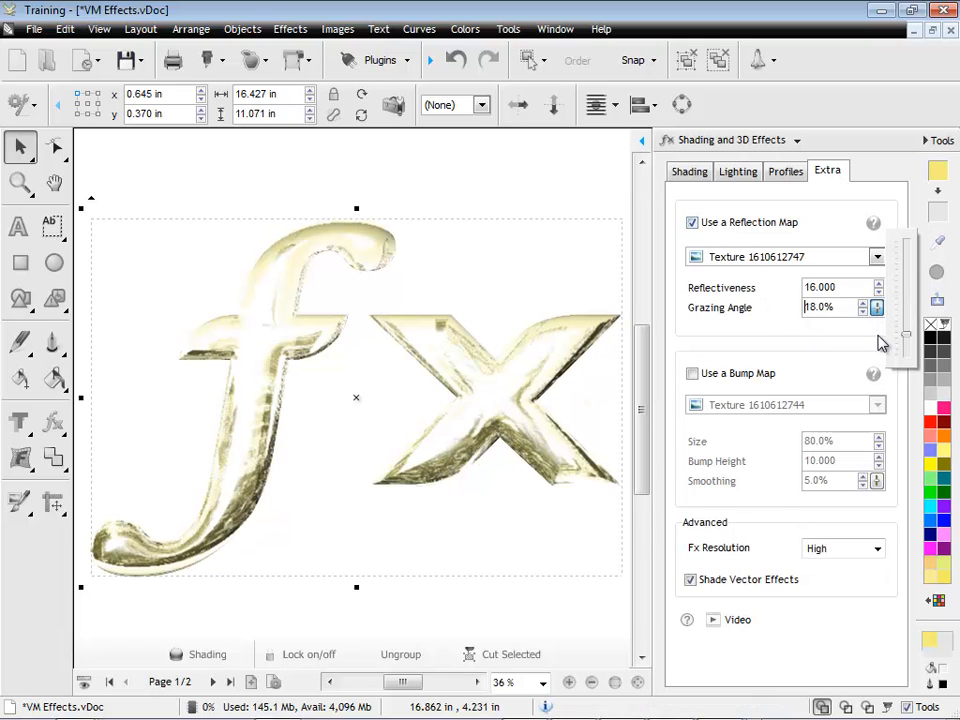
pyautogui.click(877, 312)
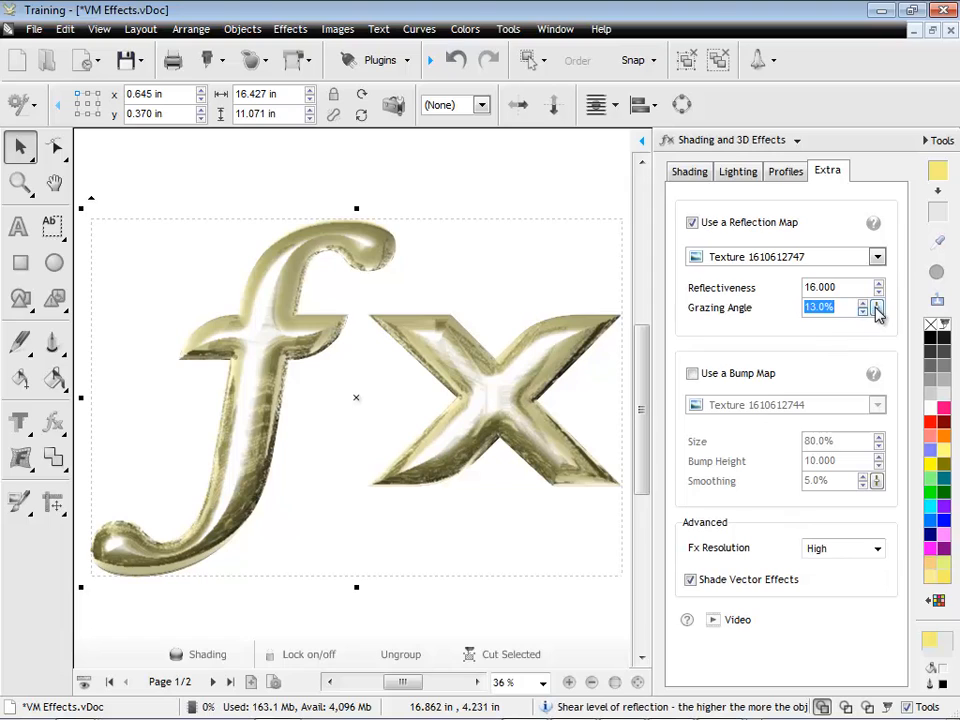
pyautogui.click(875, 313)
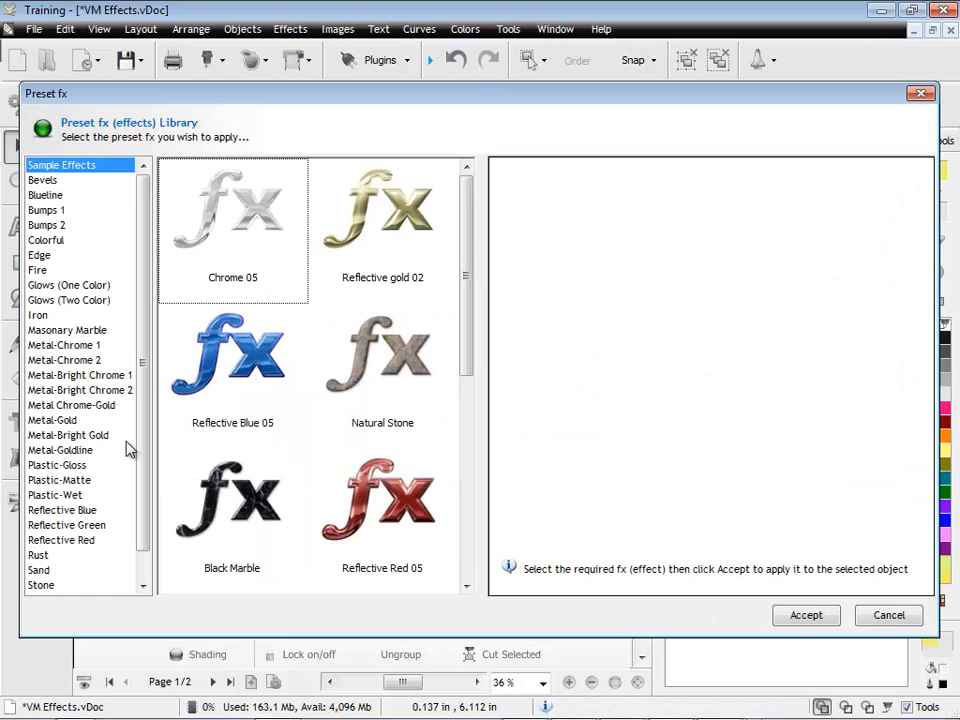
# Pick Wrought Iron 04 from the Iron presets and accept it.
pyautogui.click(38, 315)
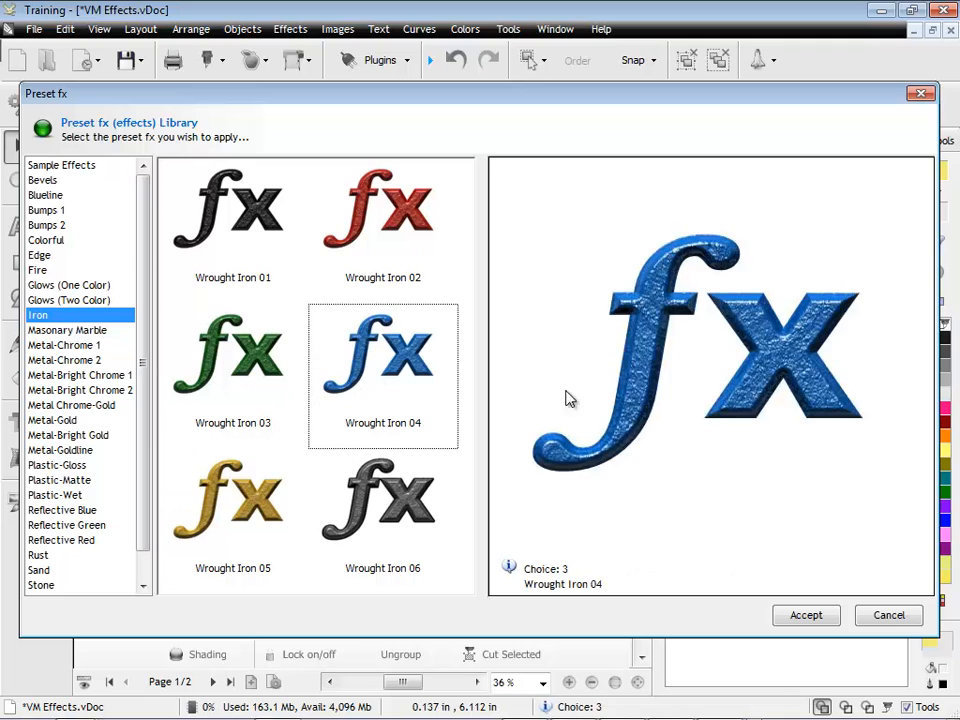
pyautogui.click(806, 615)
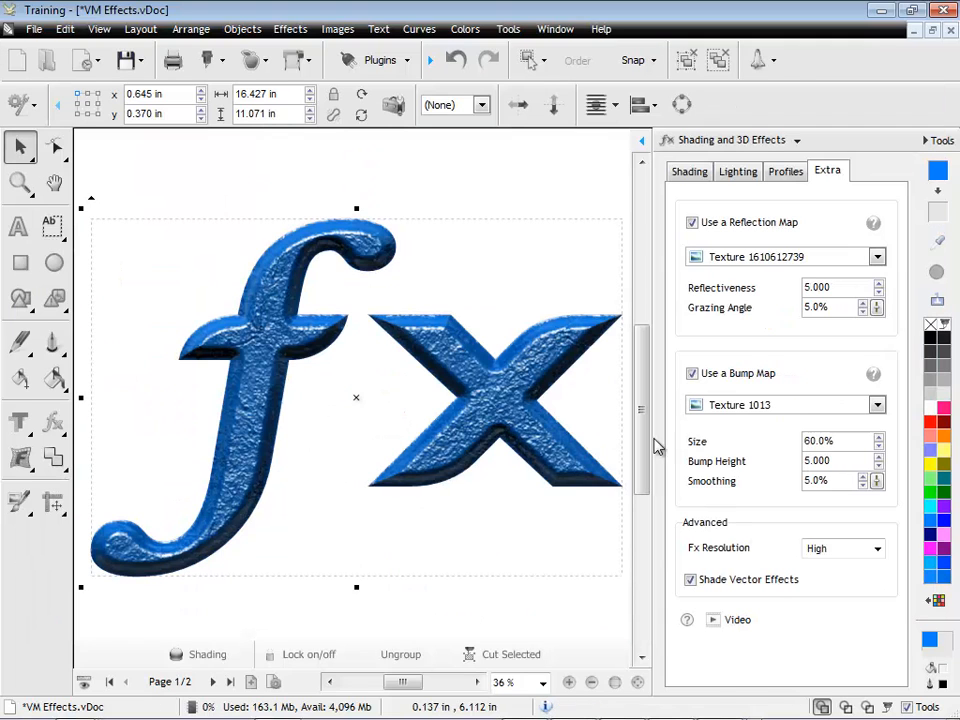
pyautogui.moveTo(290, 307)
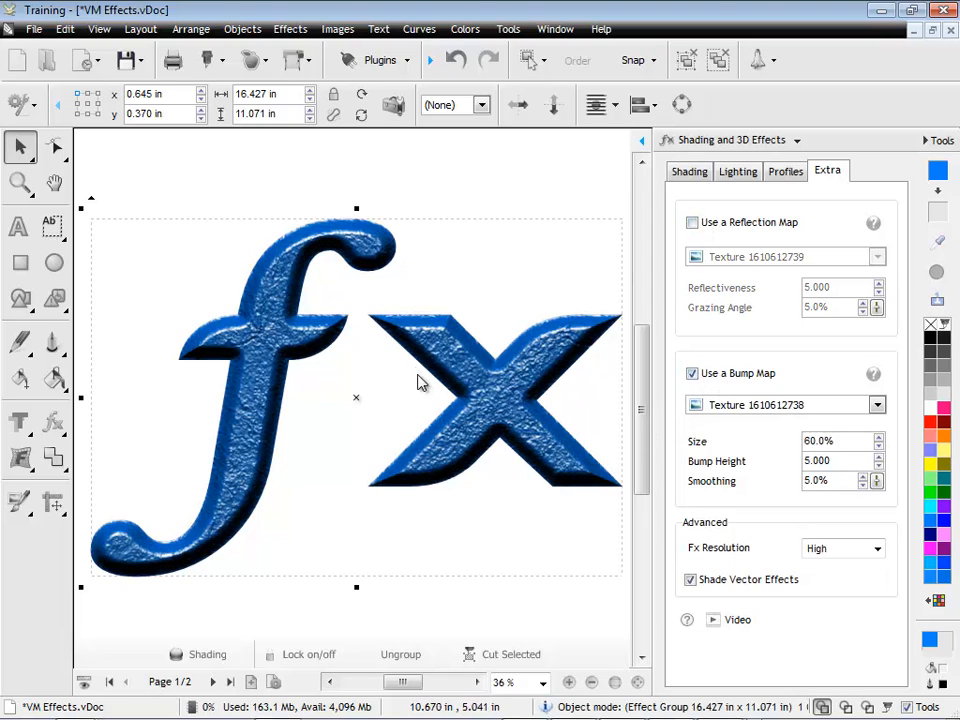
# Turn the reflection map back on and switch the bump map off and on to compare.
pyautogui.click(692, 222)
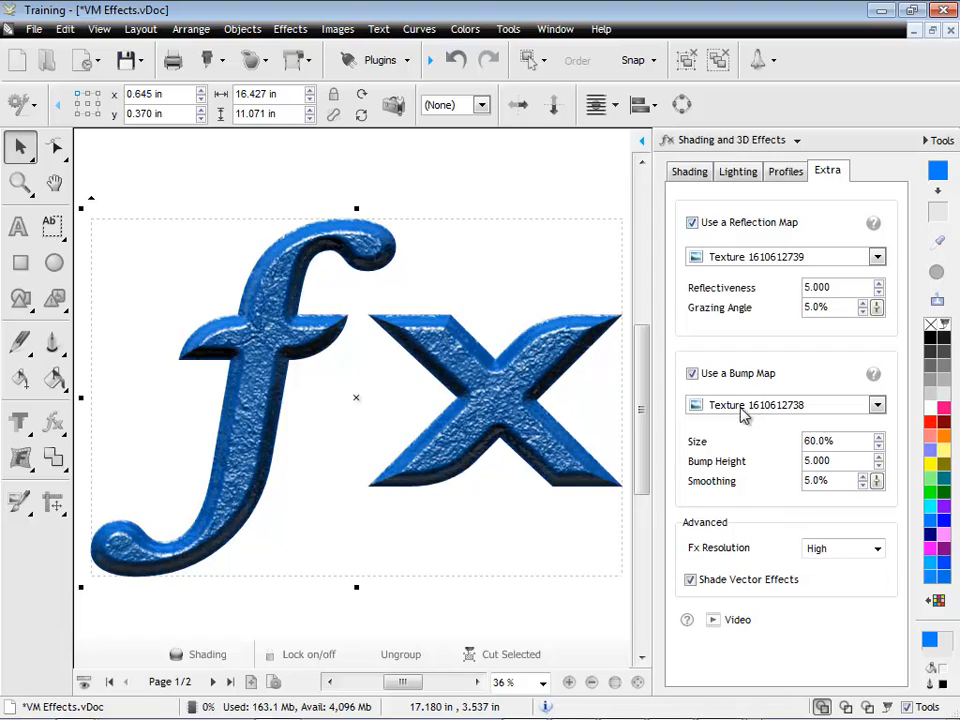
pyautogui.click(692, 373)
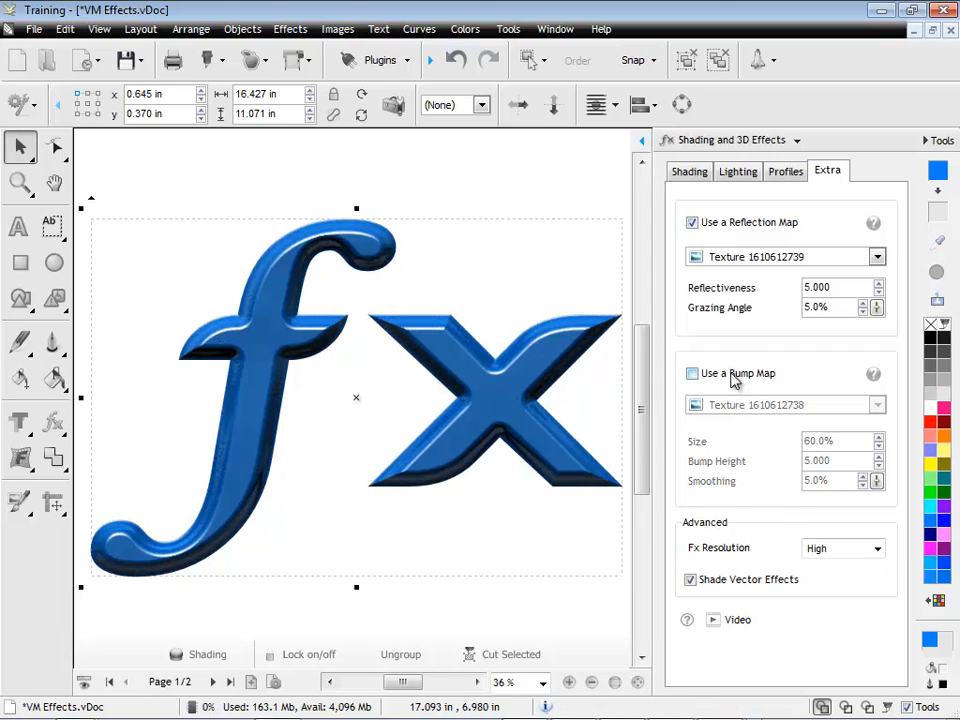
pyautogui.click(691, 373)
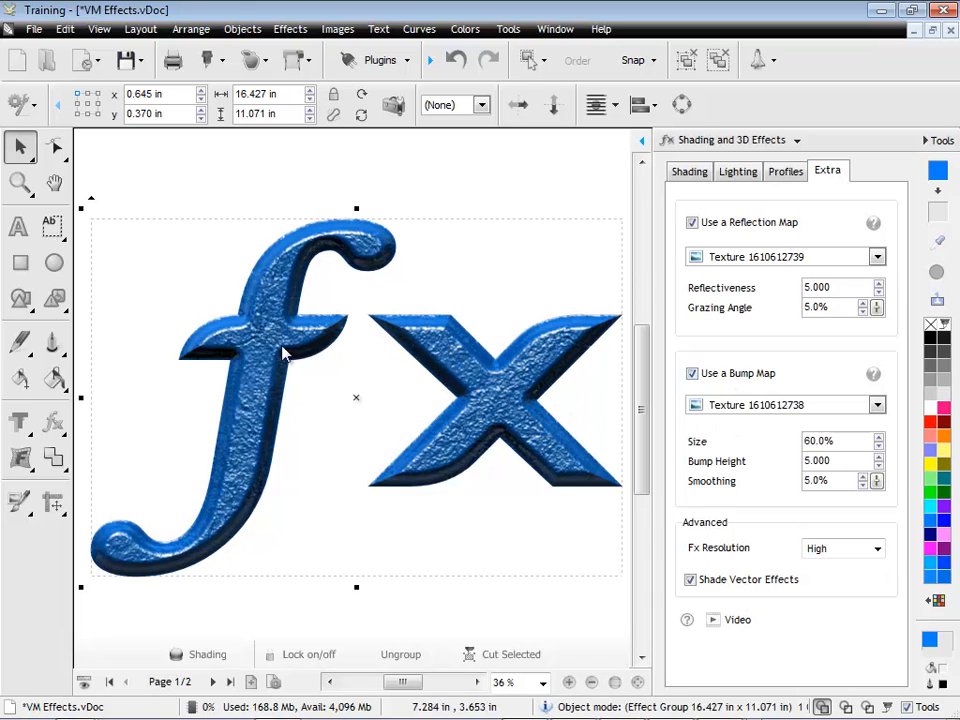
pyautogui.moveTo(755, 500)
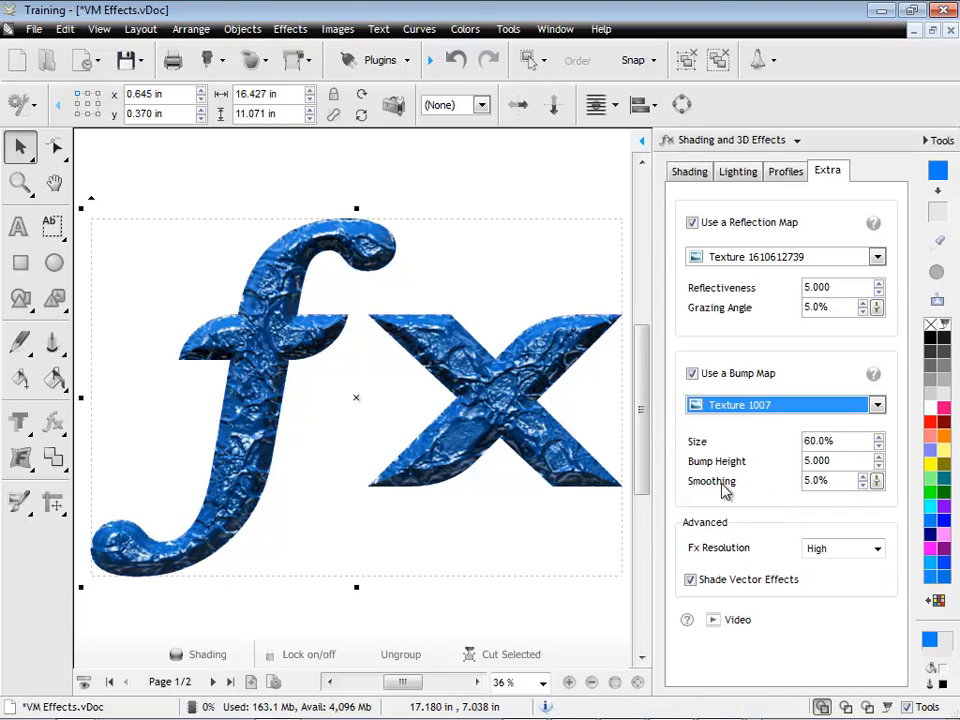
pyautogui.moveTo(875, 443)
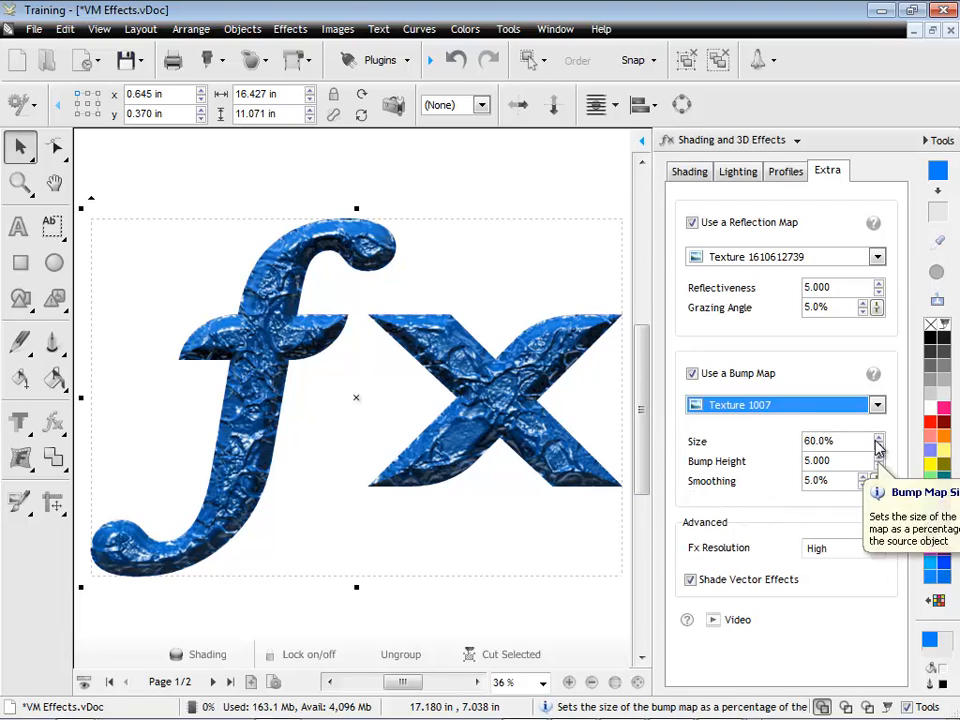
pyautogui.click(878, 446)
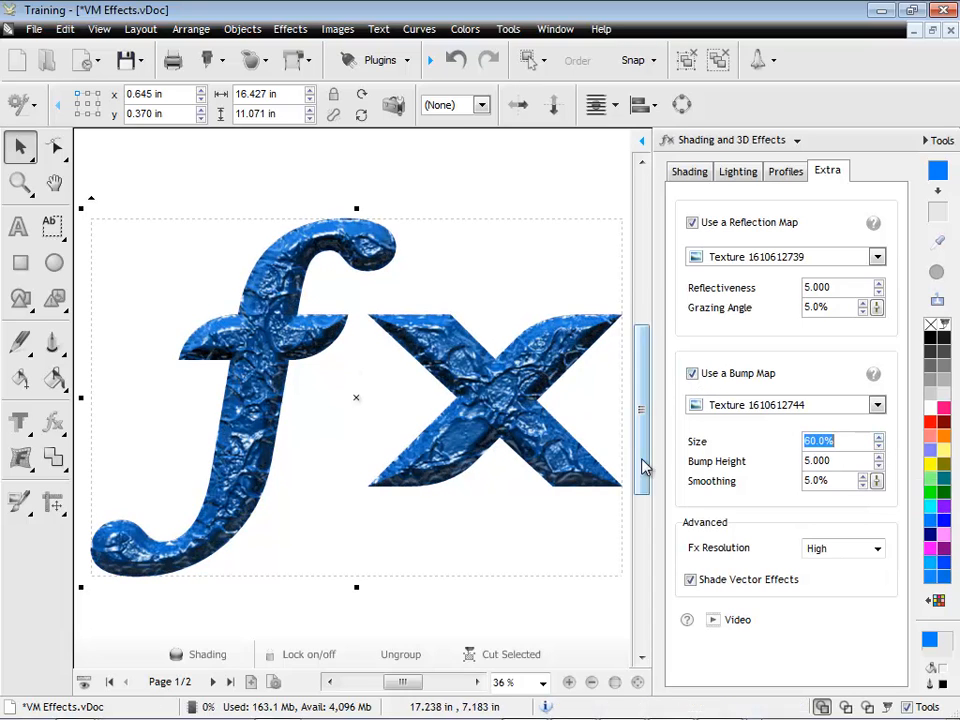
pyautogui.click(877, 404)
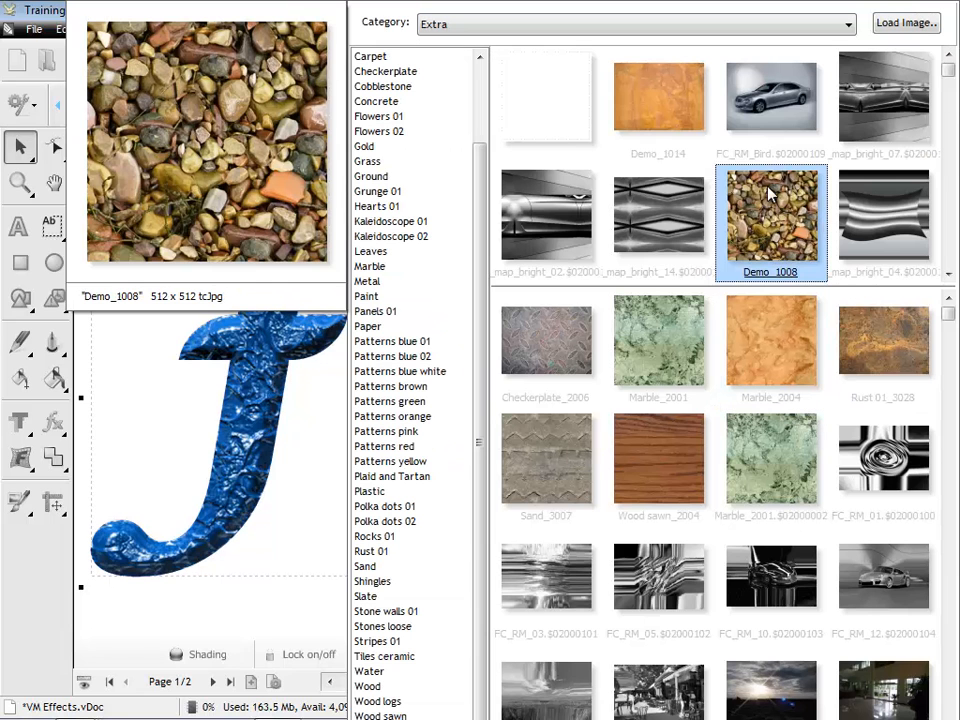
pyautogui.click(546, 340)
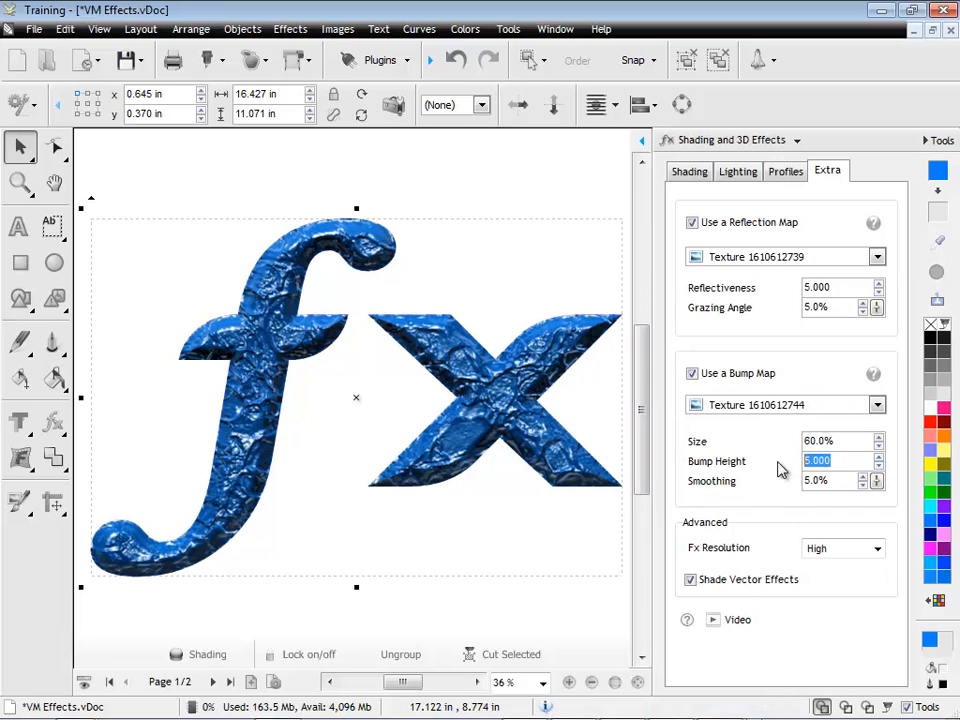
# Tune the fx text's bump map to Bump Height 2.700 and Smoothing 10%.
pyautogui.write('1.000')
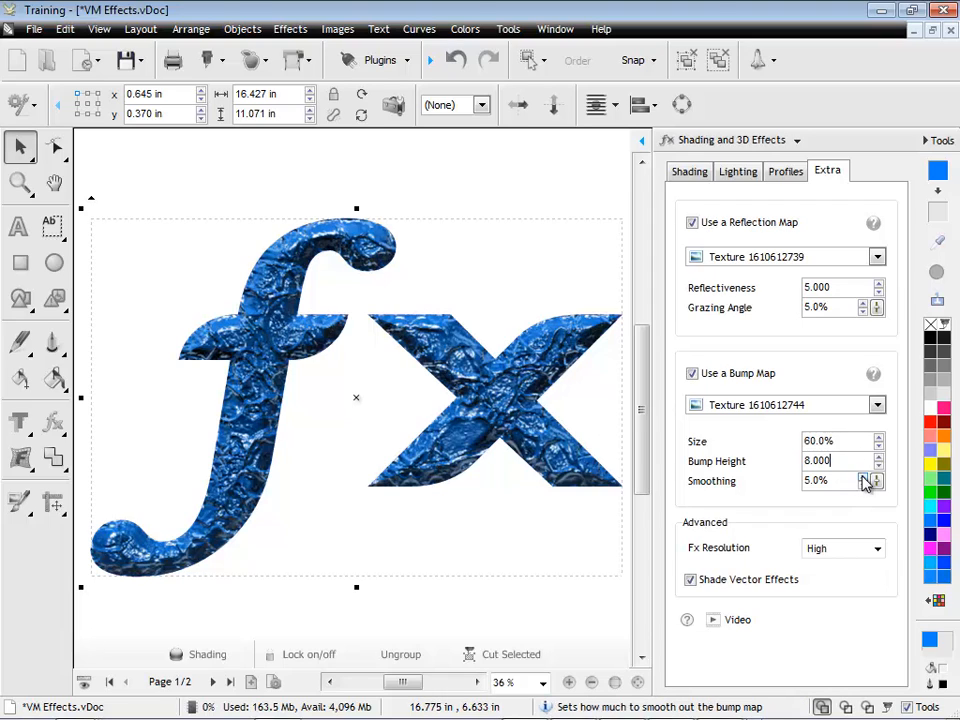
pyautogui.click(866, 476)
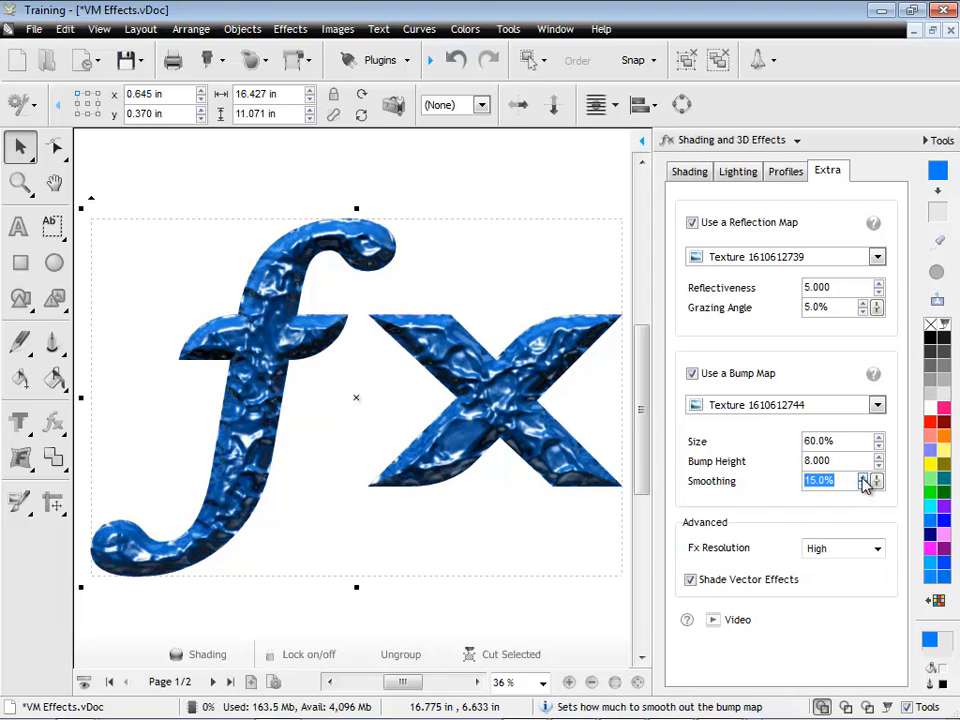
pyautogui.click(860, 481)
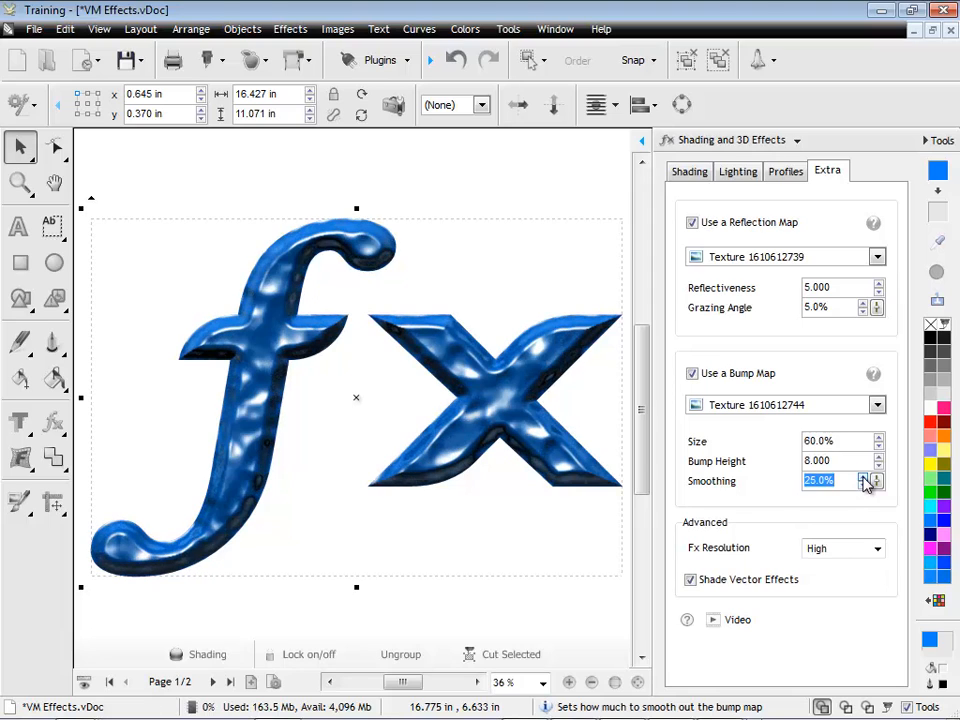
pyautogui.click(866, 476)
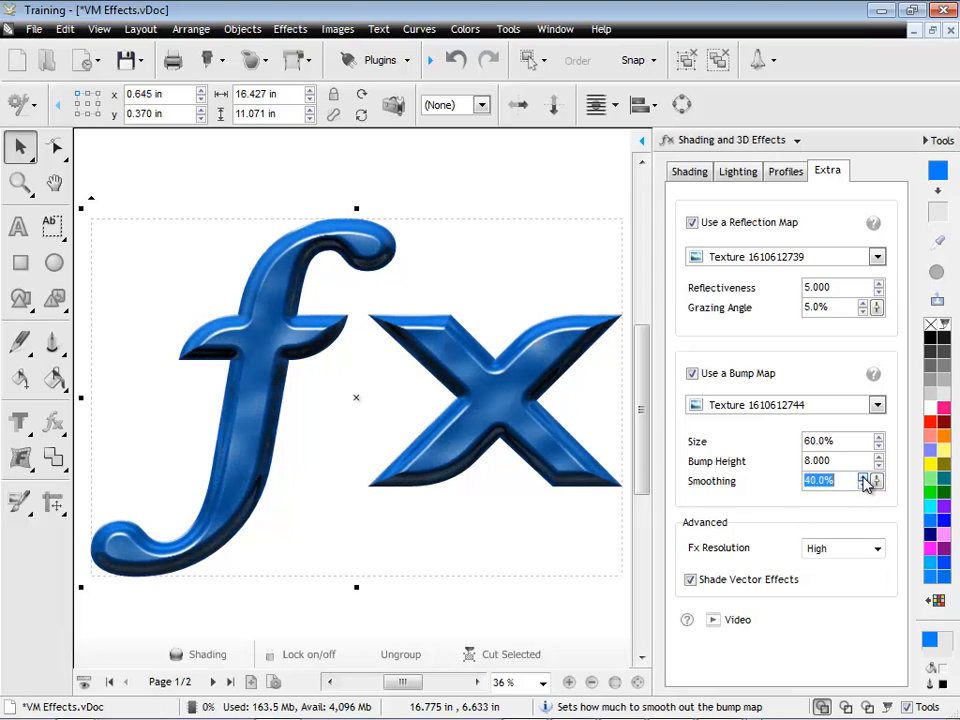
pyautogui.click(863, 487)
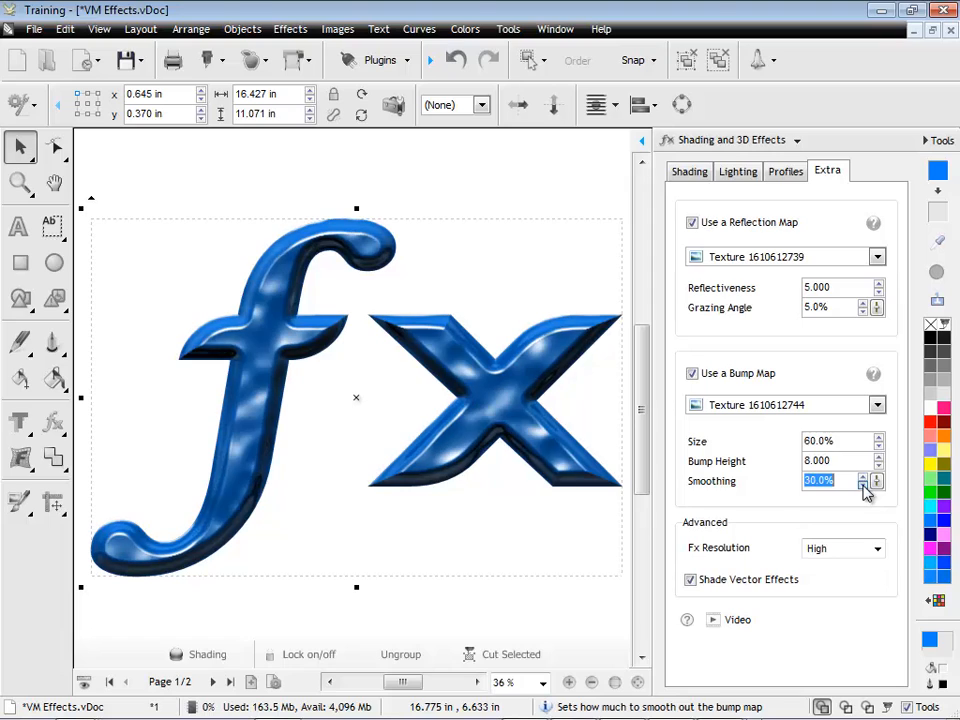
pyautogui.click(873, 487)
pyautogui.write('1')
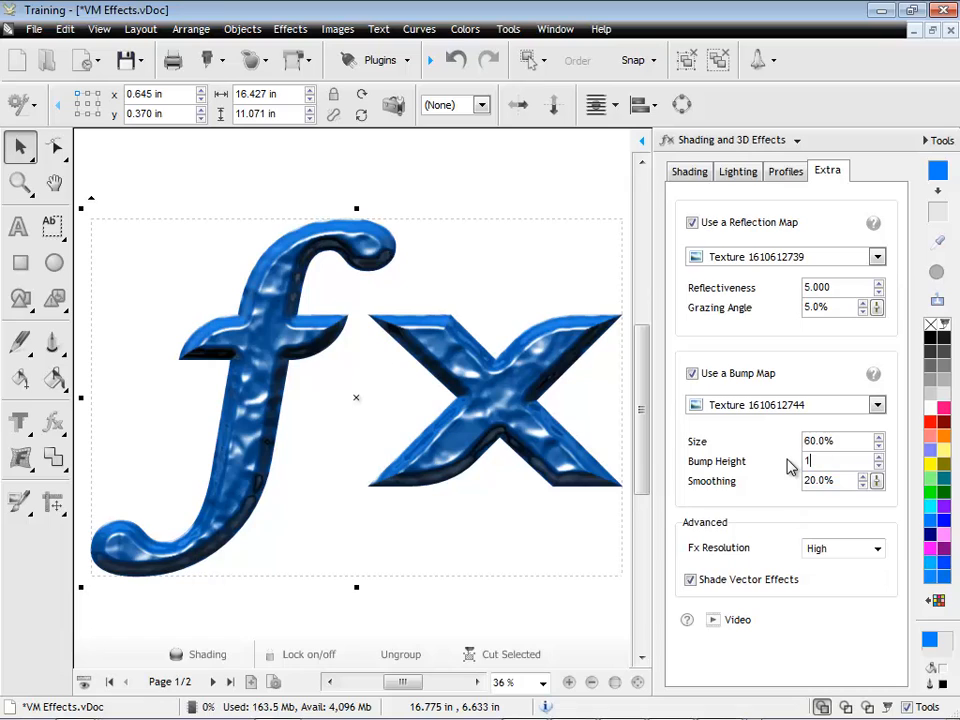
pyautogui.click(864, 457)
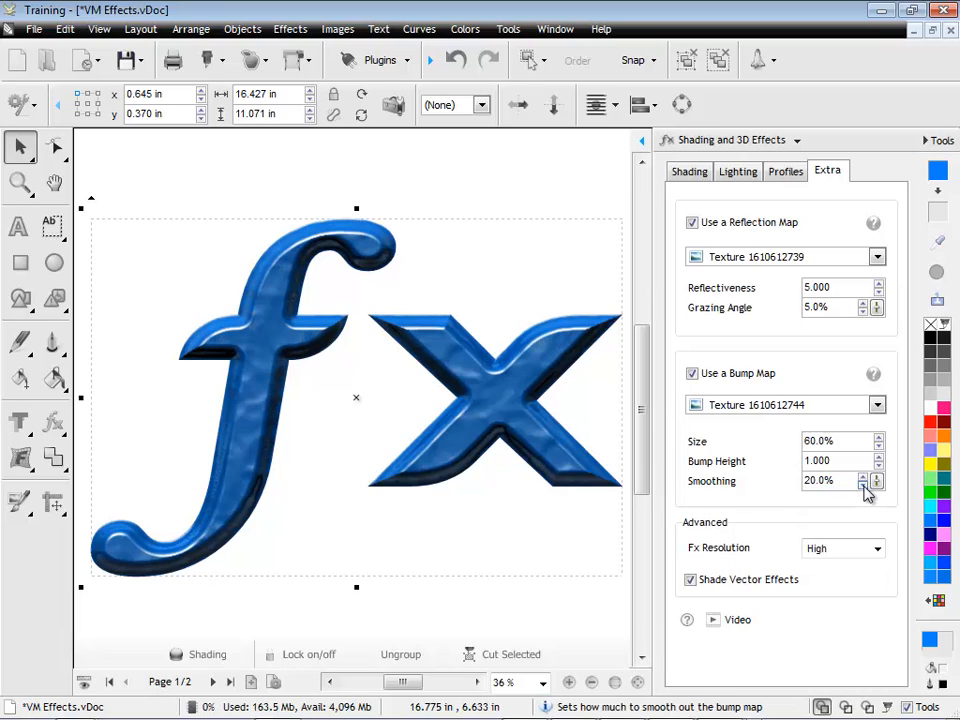
pyautogui.click(870, 486)
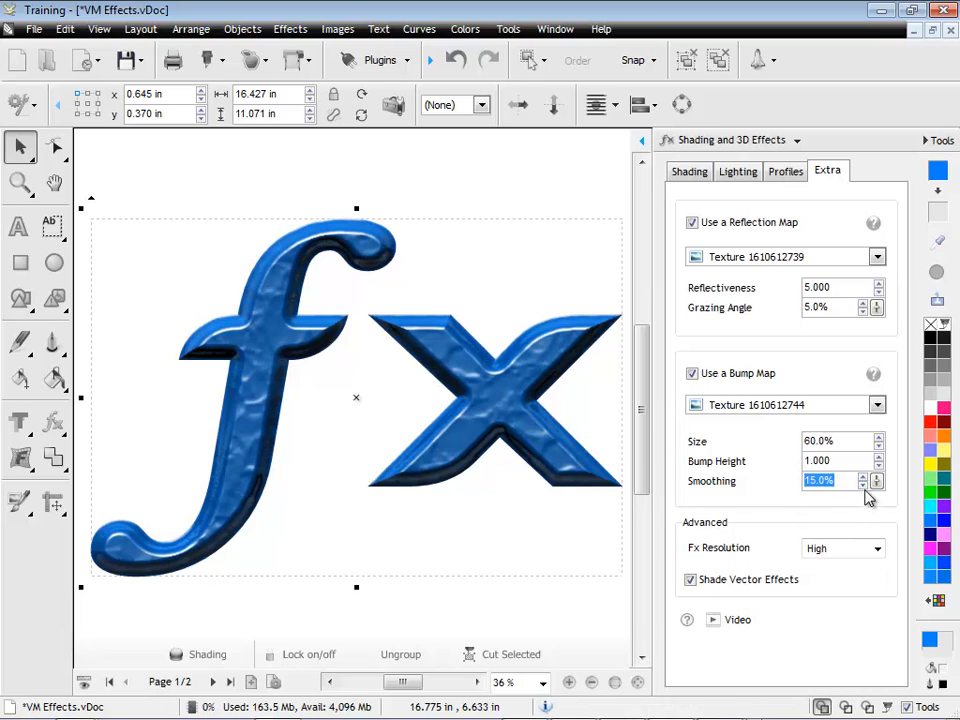
pyautogui.click(875, 487)
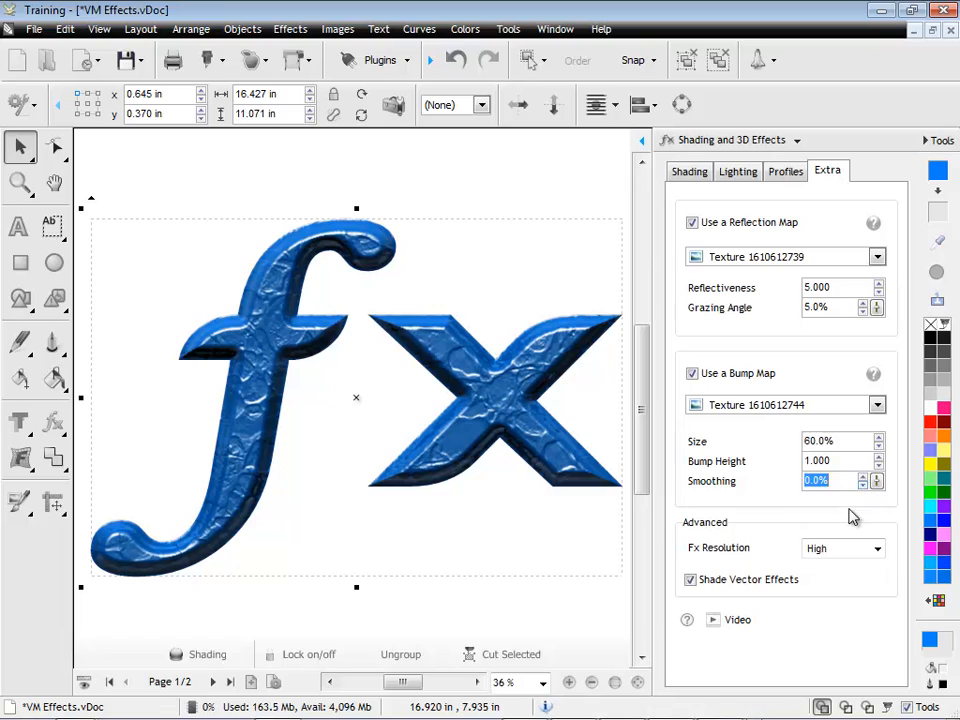
pyautogui.click(860, 476)
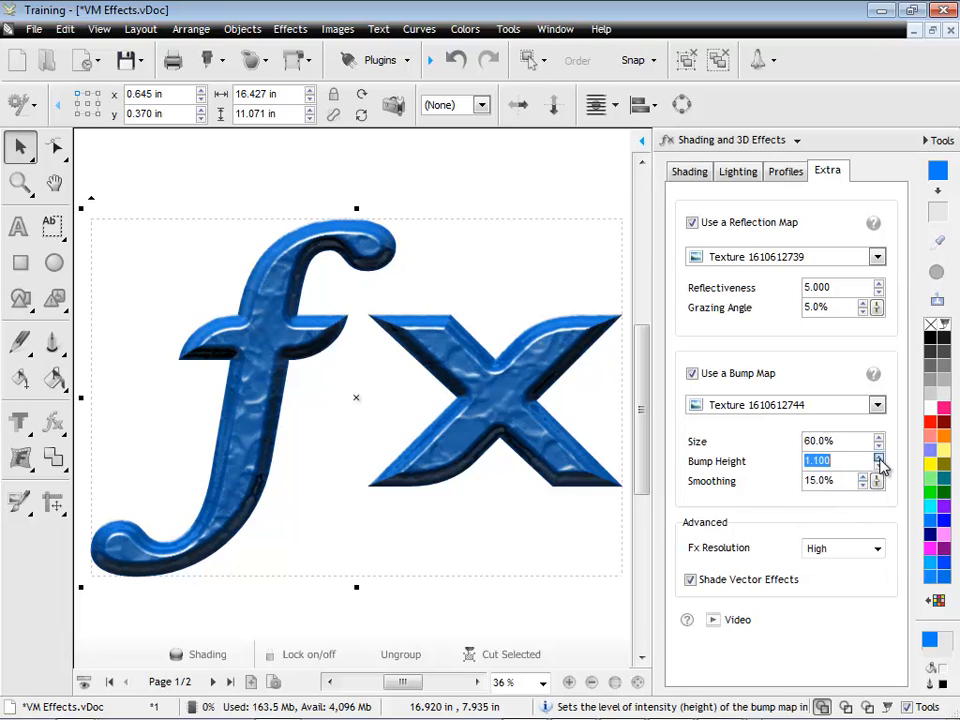
pyautogui.click(874, 457)
pyautogui.write('10')
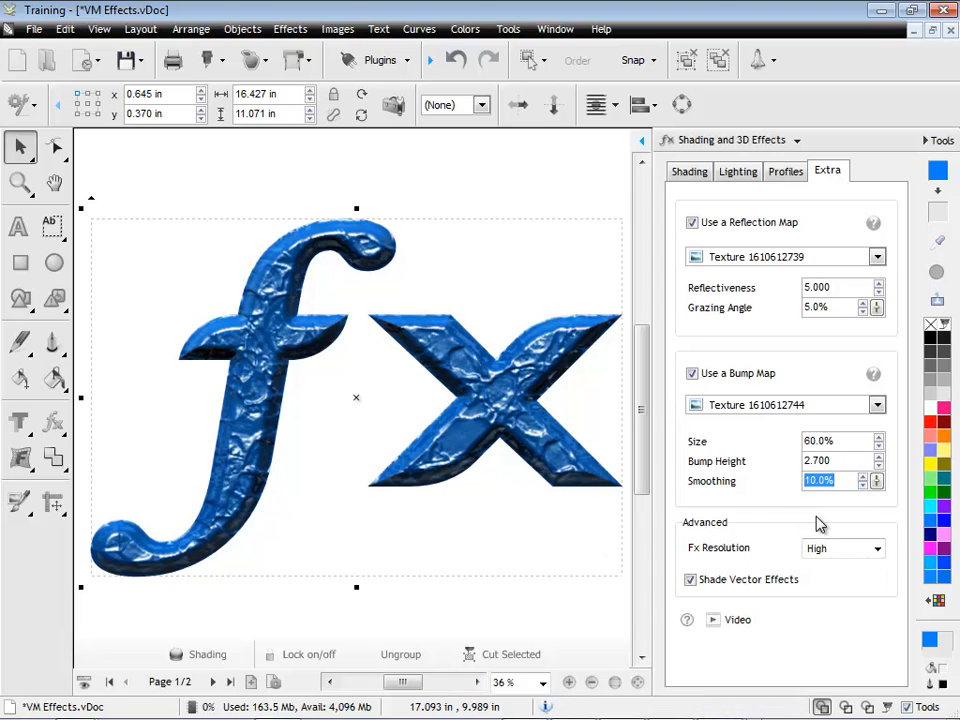
pyautogui.moveTo(775, 417)
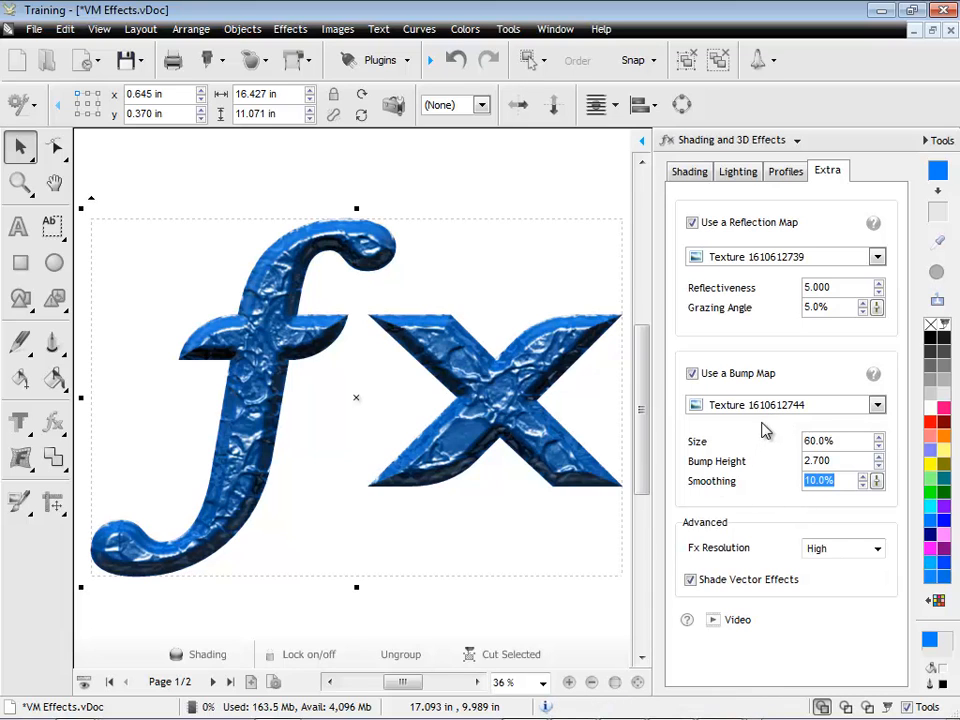
# Switch the bump map to Texture 1815 with 5% smoothing and bump height 3.700.
pyautogui.click(874, 404)
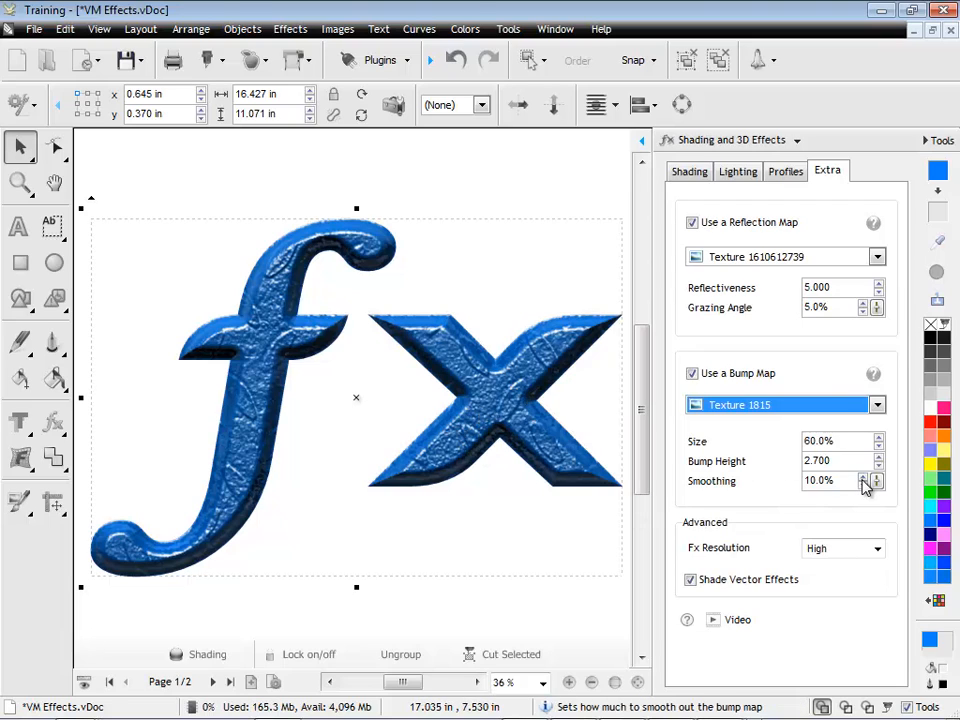
pyautogui.click(873, 487)
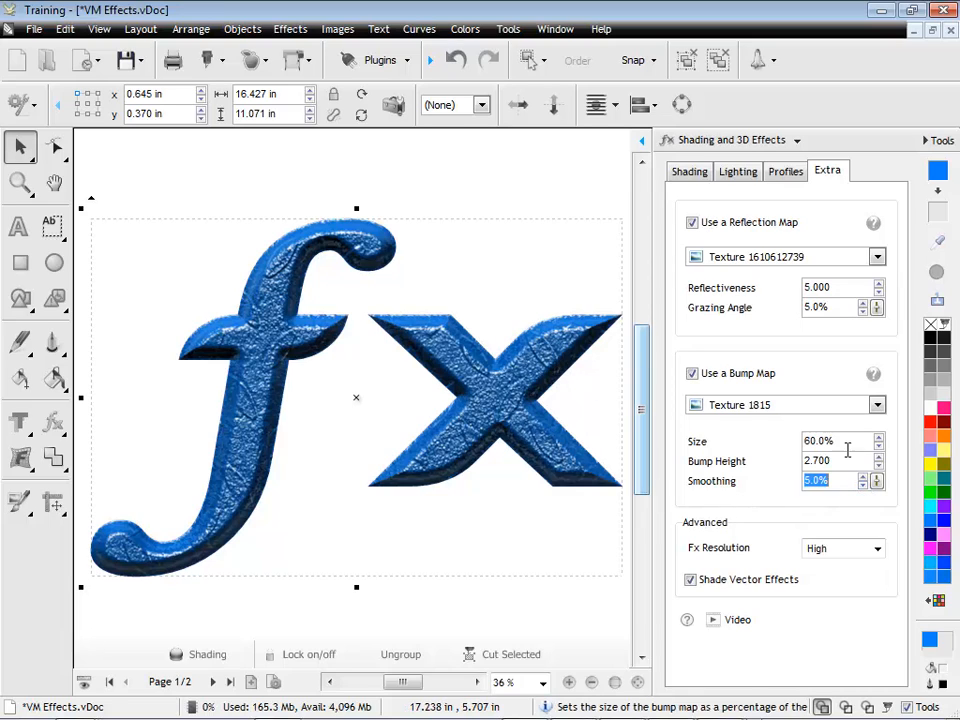
pyautogui.click(875, 456)
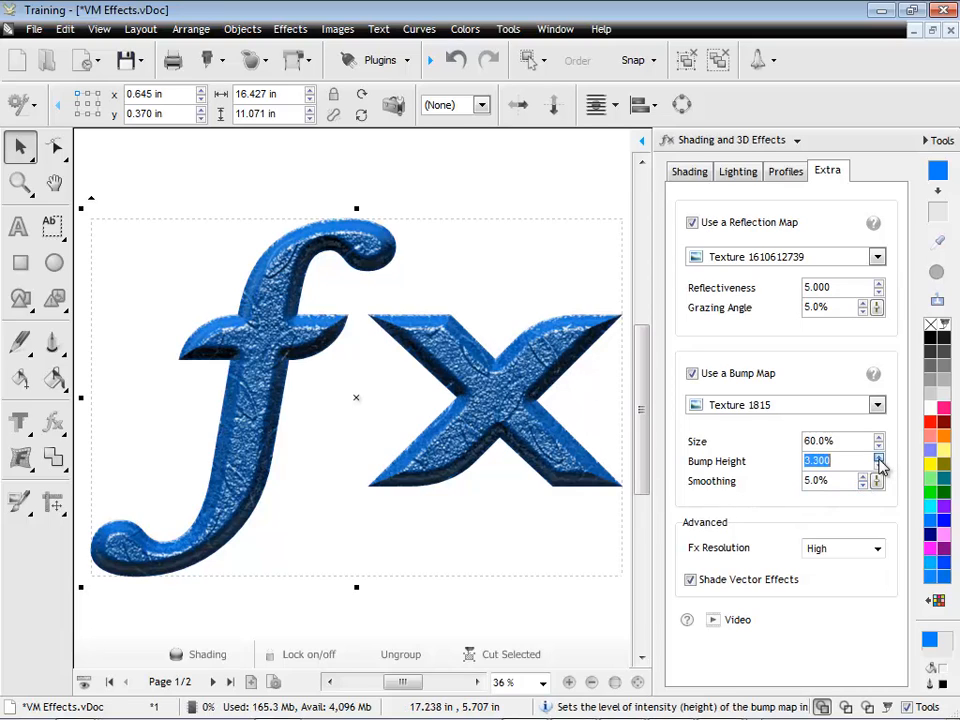
pyautogui.click(877, 456)
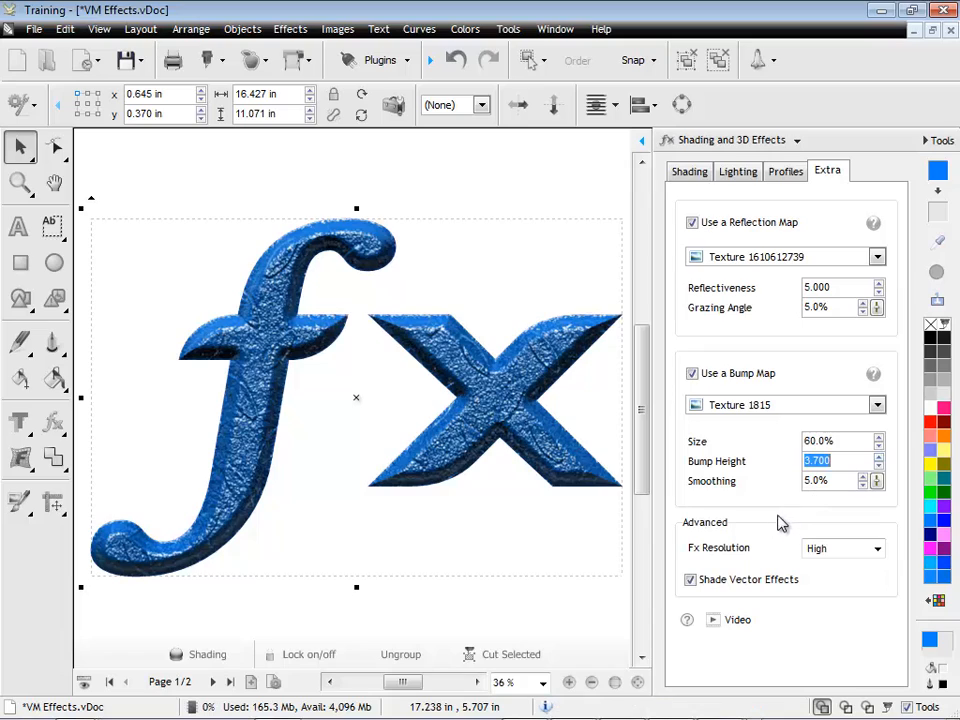
pyautogui.moveTo(779, 510)
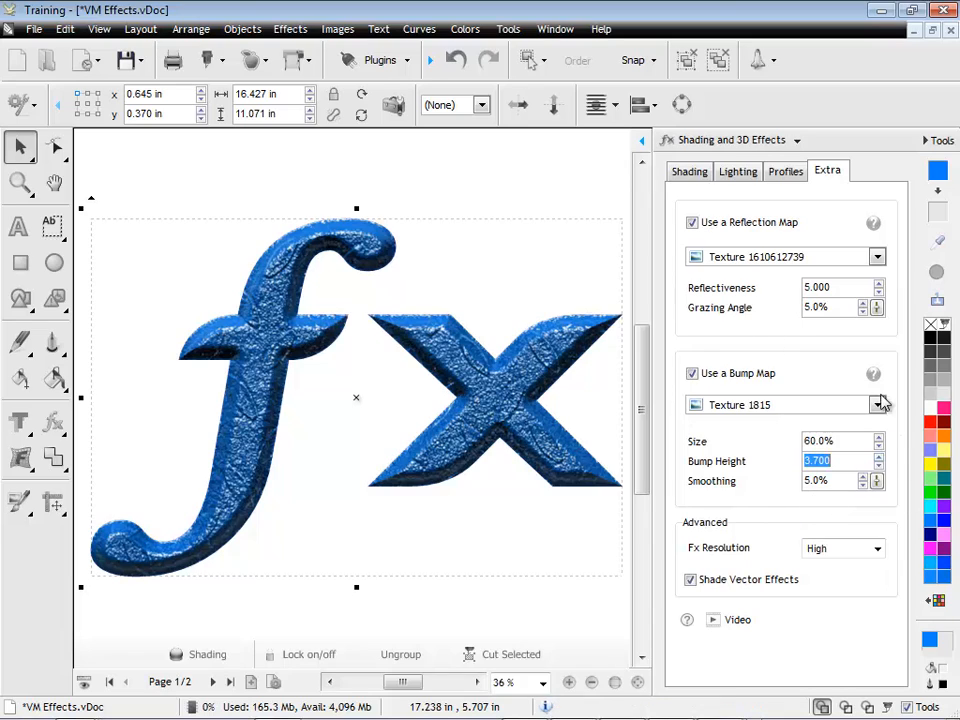
pyautogui.moveTo(728, 548)
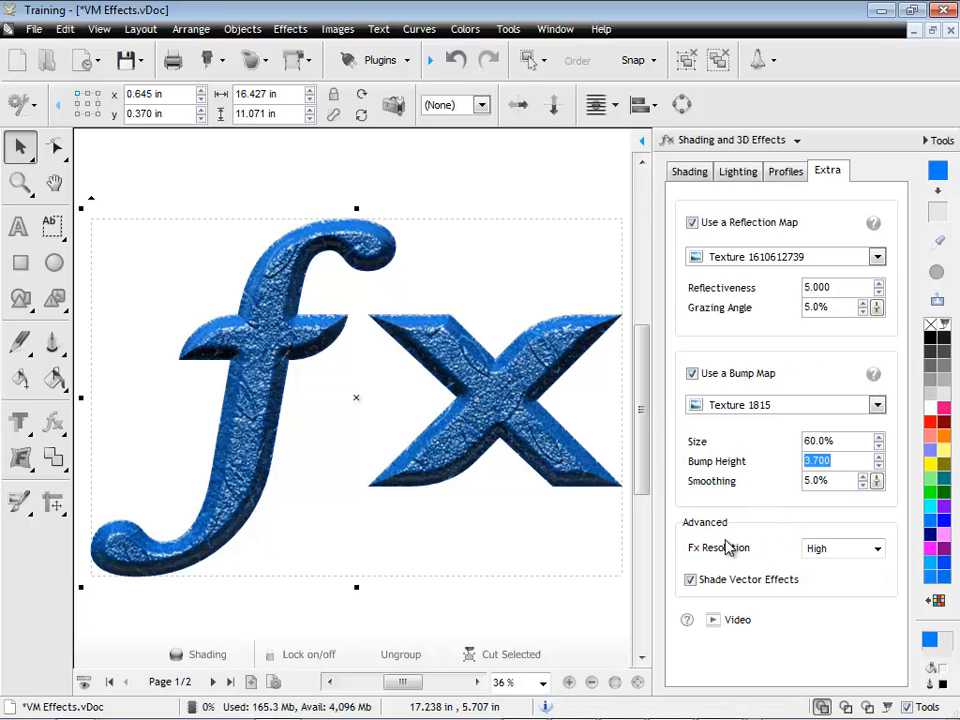
pyautogui.moveTo(850, 562)
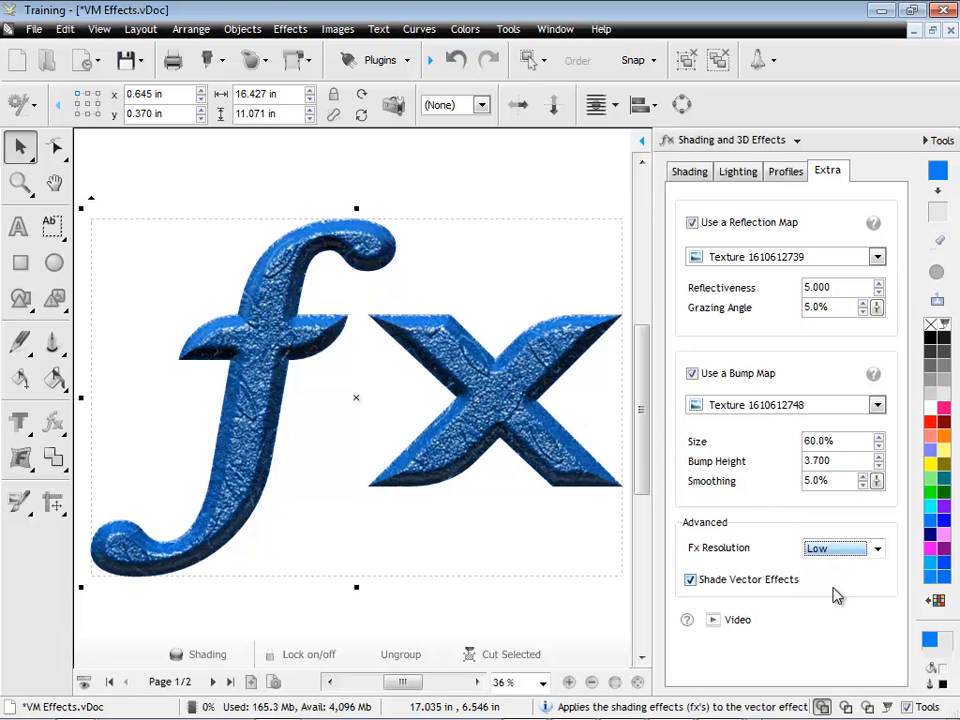
pyautogui.click(875, 548)
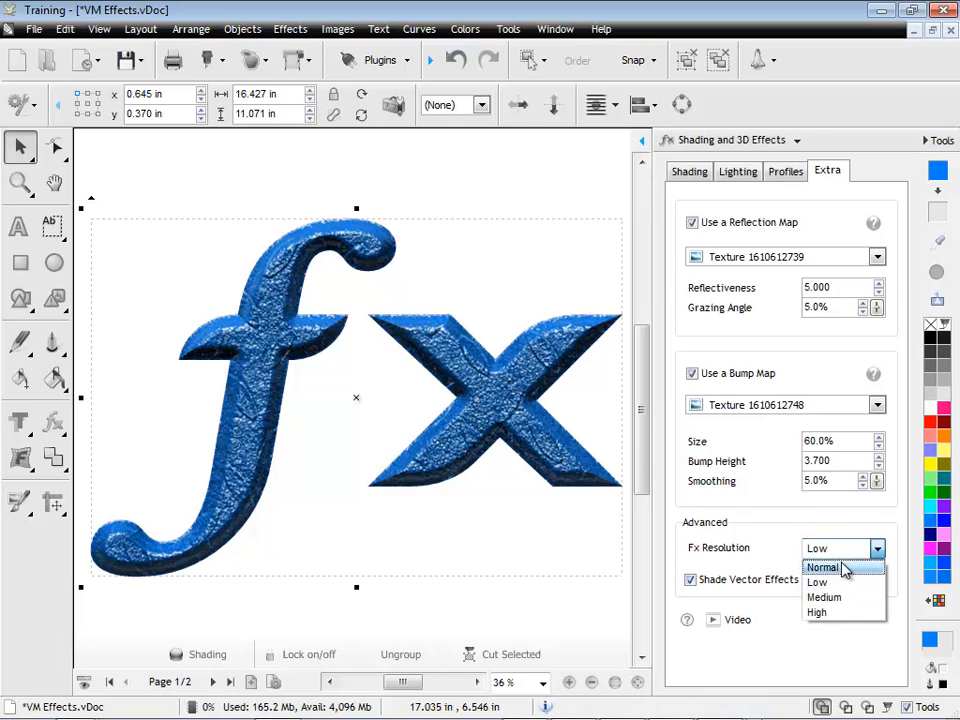
pyautogui.click(819, 612)
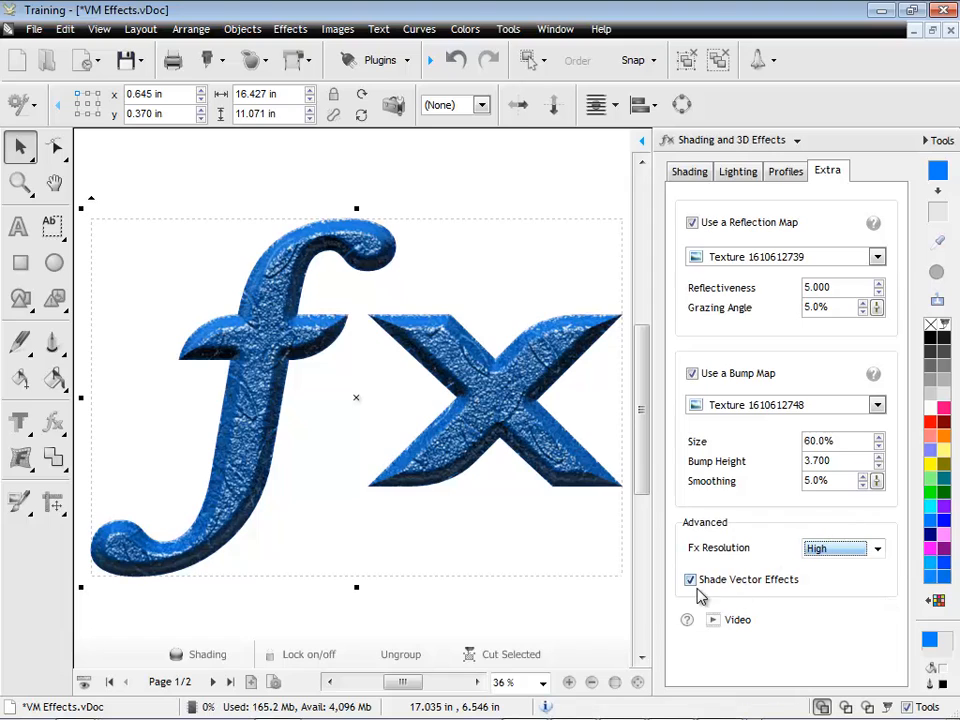
pyautogui.click(785, 170)
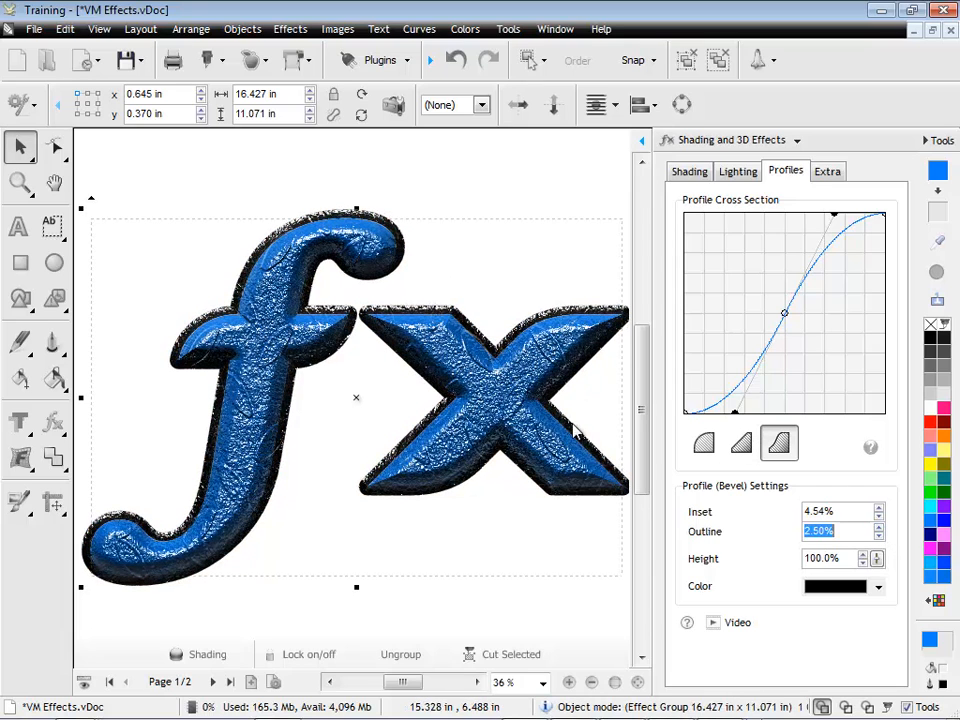
# Return to the Extra tab's reflection and bump map settings.
pyautogui.click(827, 170)
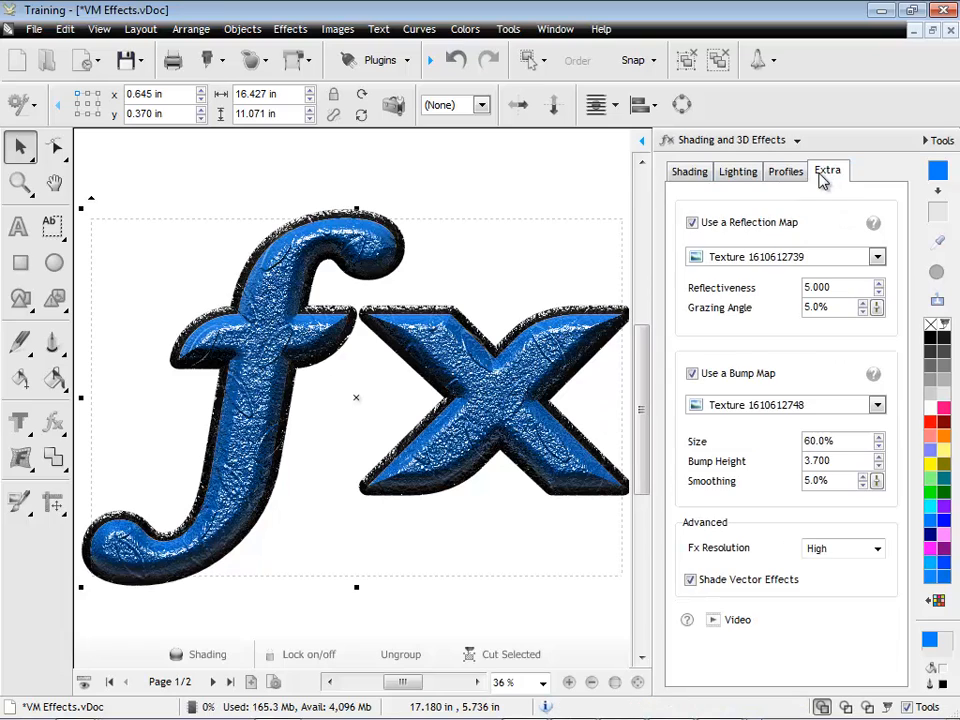
pyautogui.moveTo(870, 593)
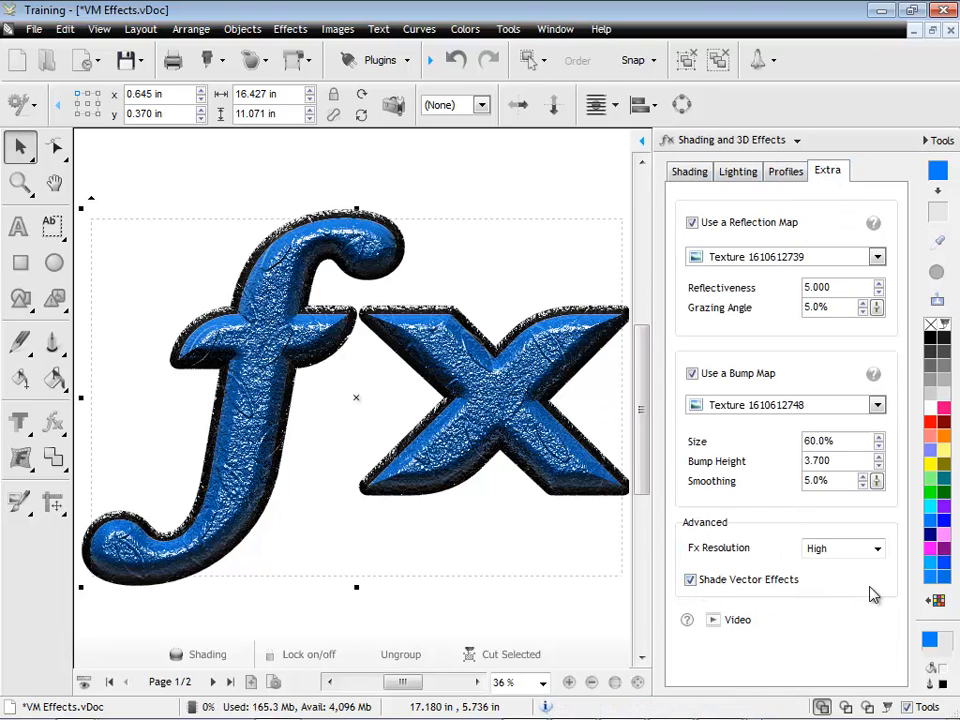
pyautogui.moveTo(824, 628)
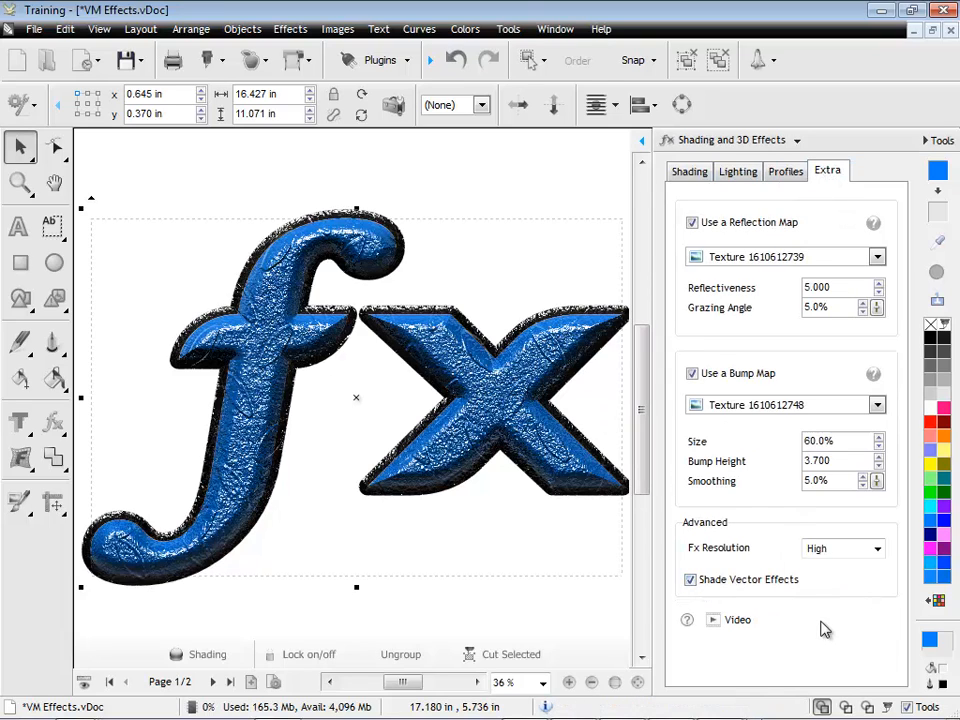
pyautogui.moveTo(868, 633)
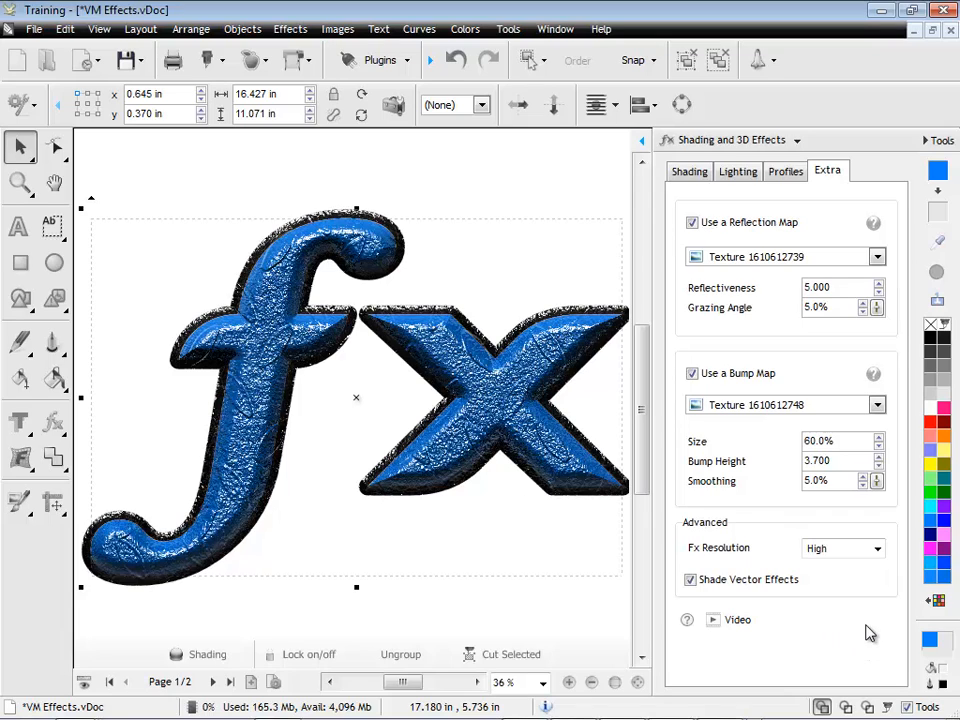